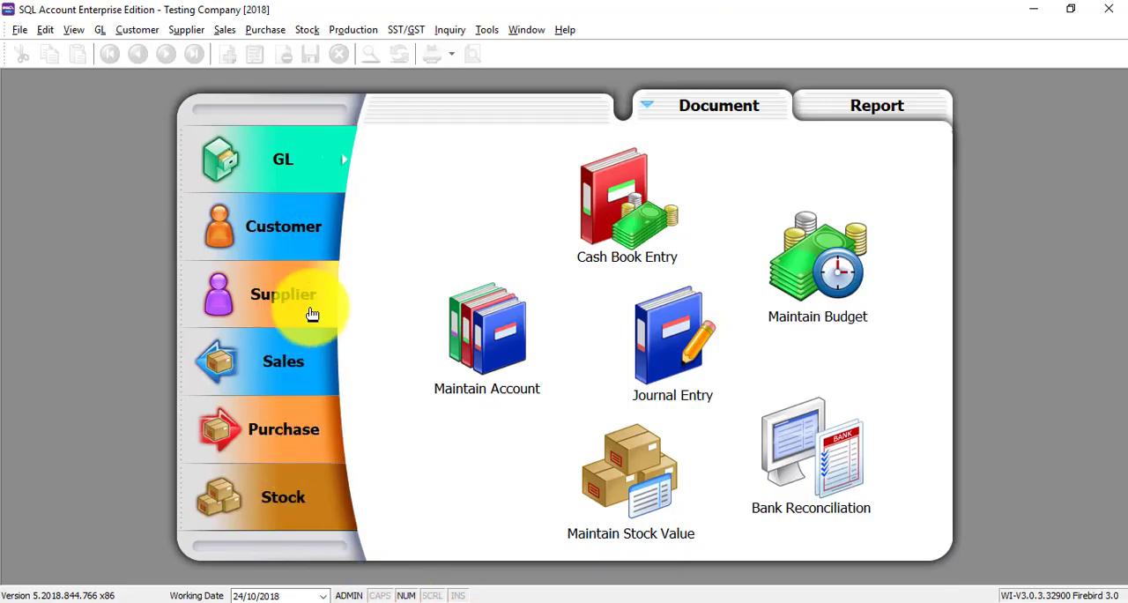
- Open the Maintain Supplier list from the Supplier section of the home panel
left_click(283, 294)
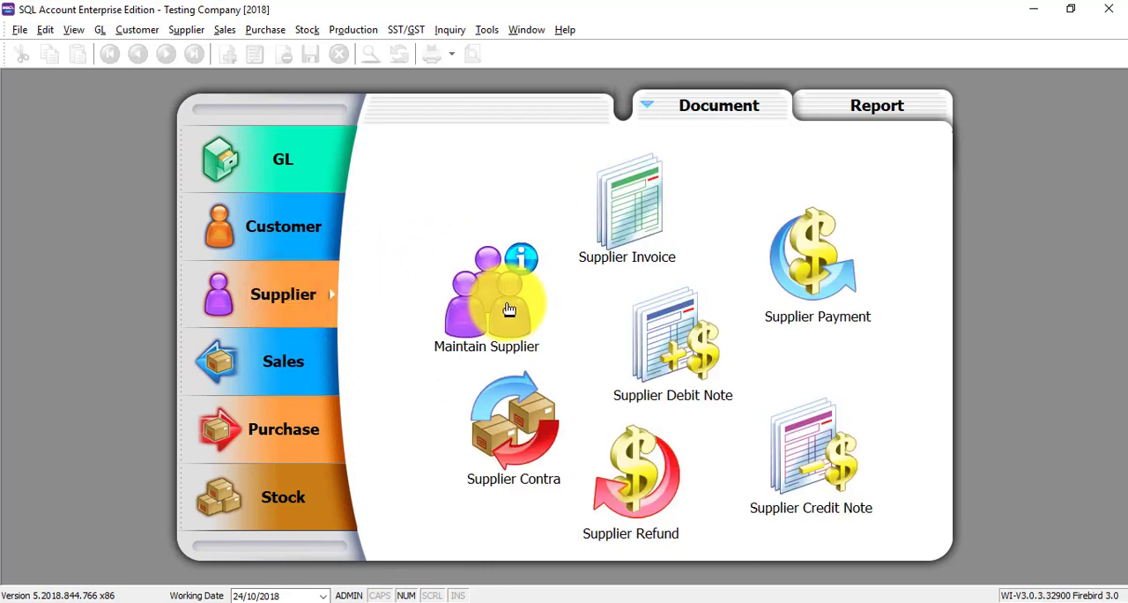
left_click(508, 295)
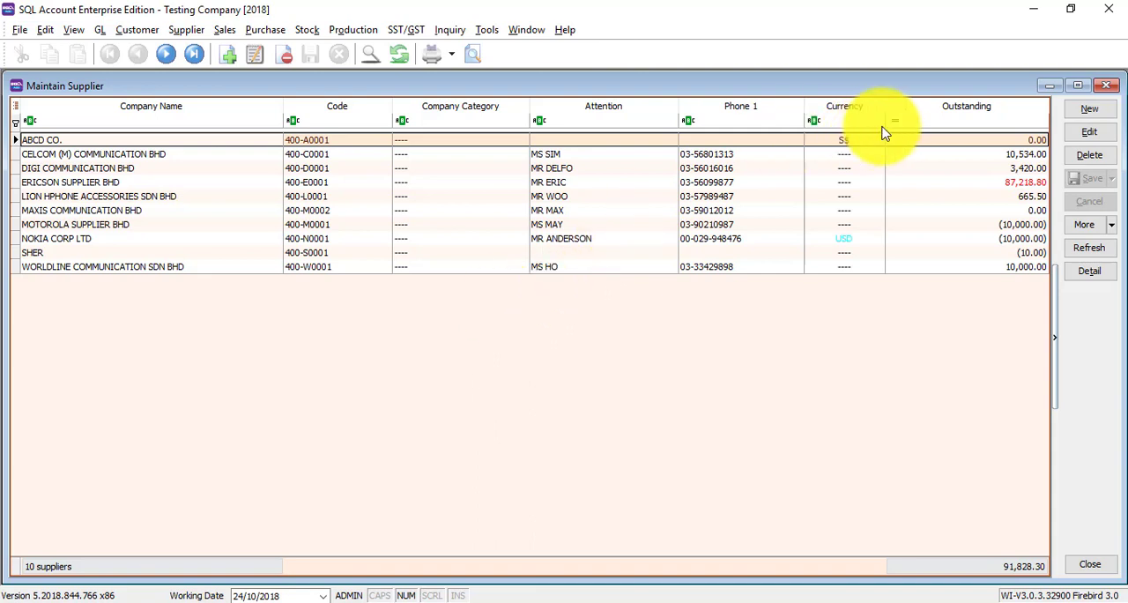
mouse_move(976, 136)
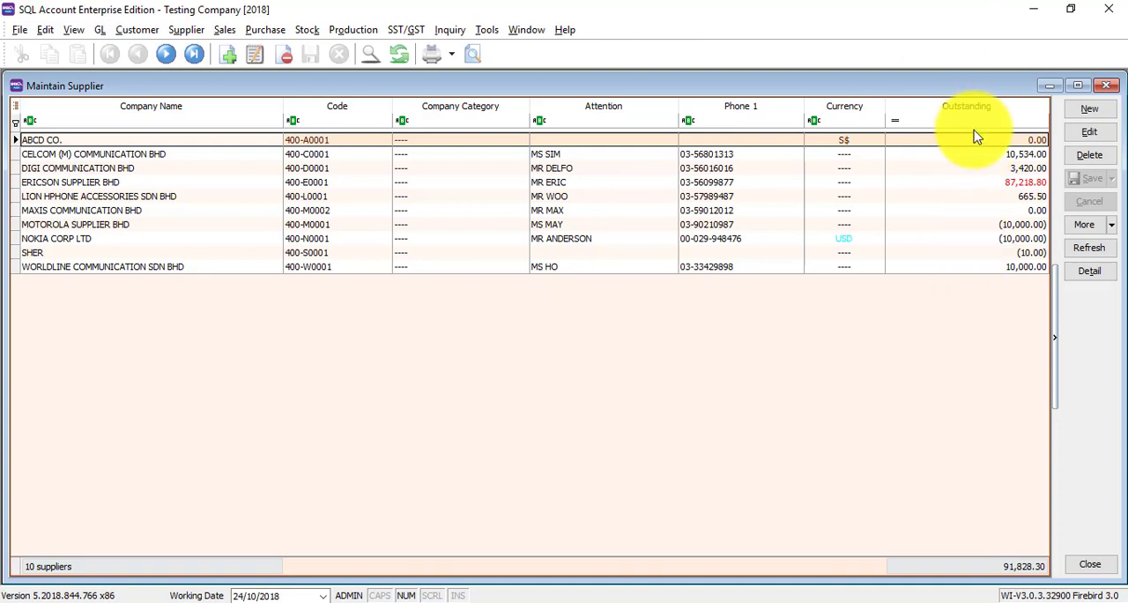
mouse_move(994, 340)
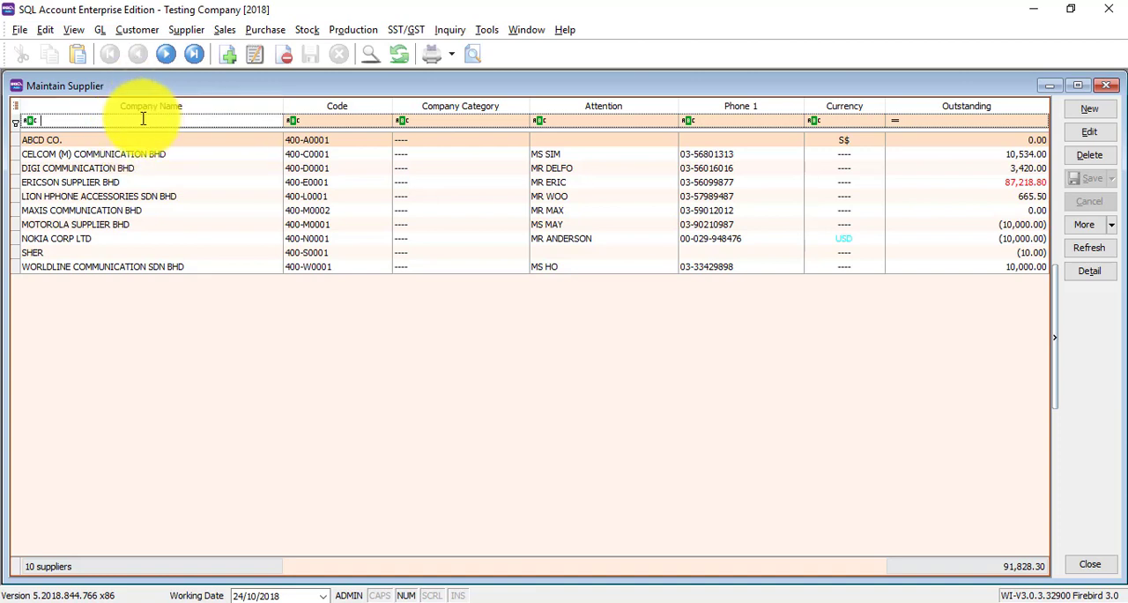
type("acc")
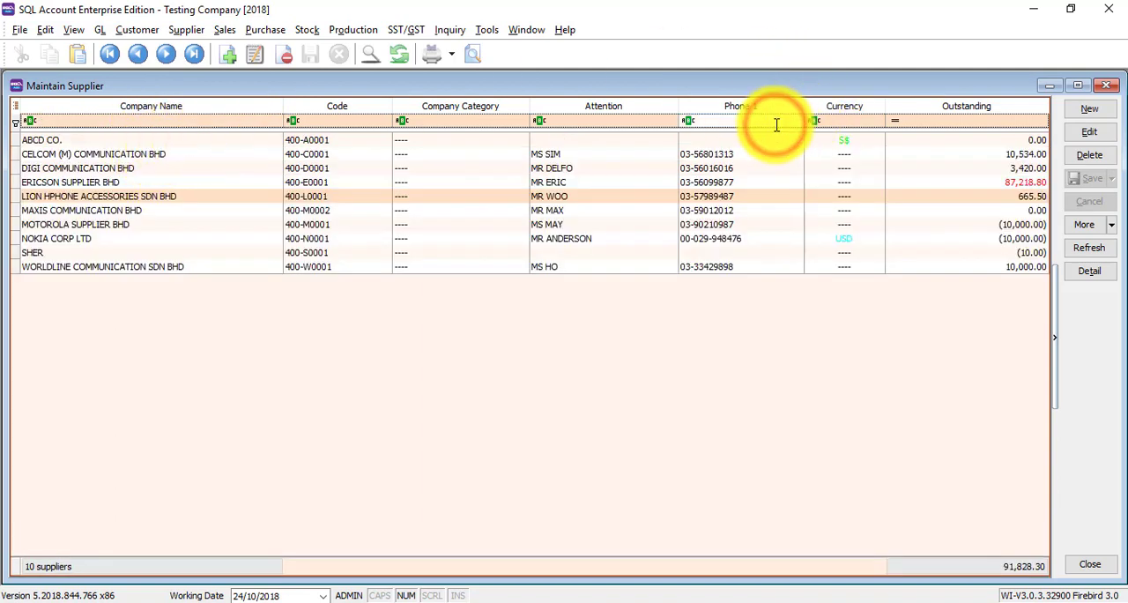
type("1313")
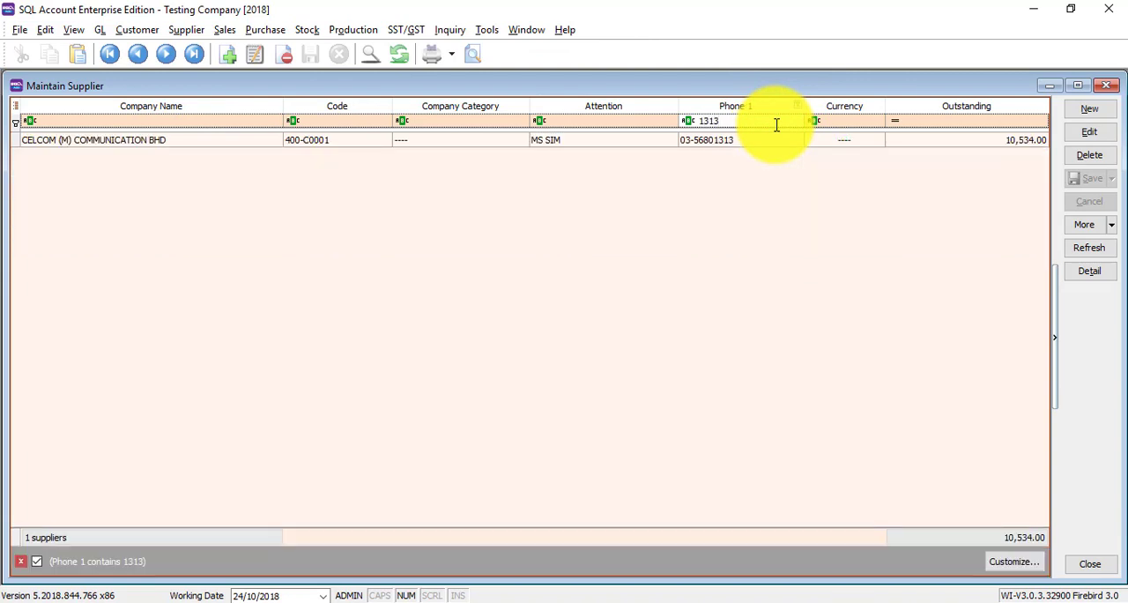
left_click(722, 120)
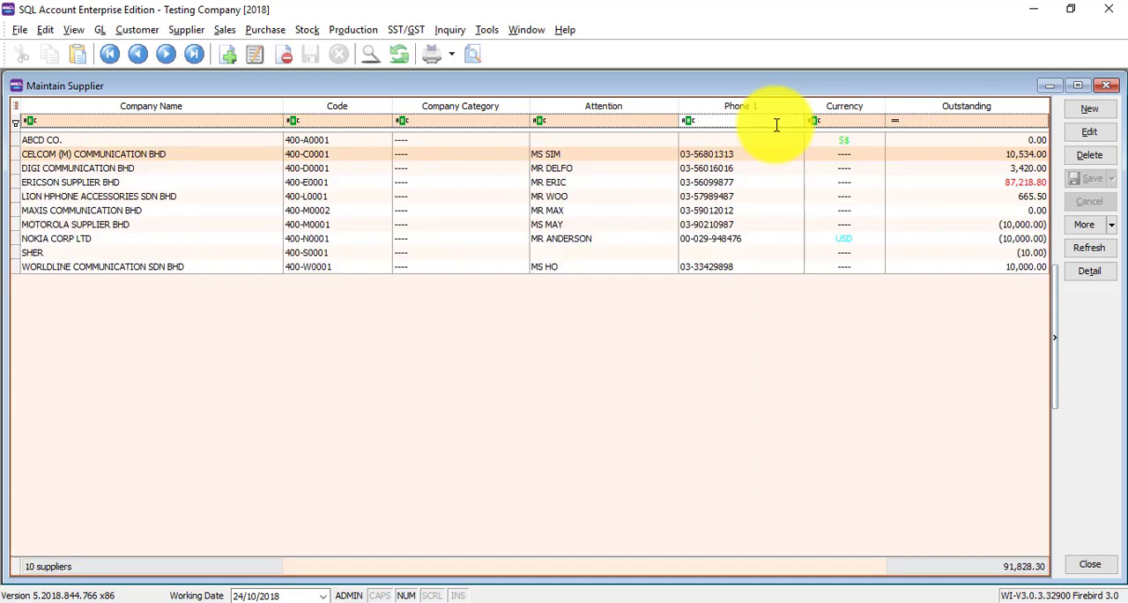
mouse_move(745, 185)
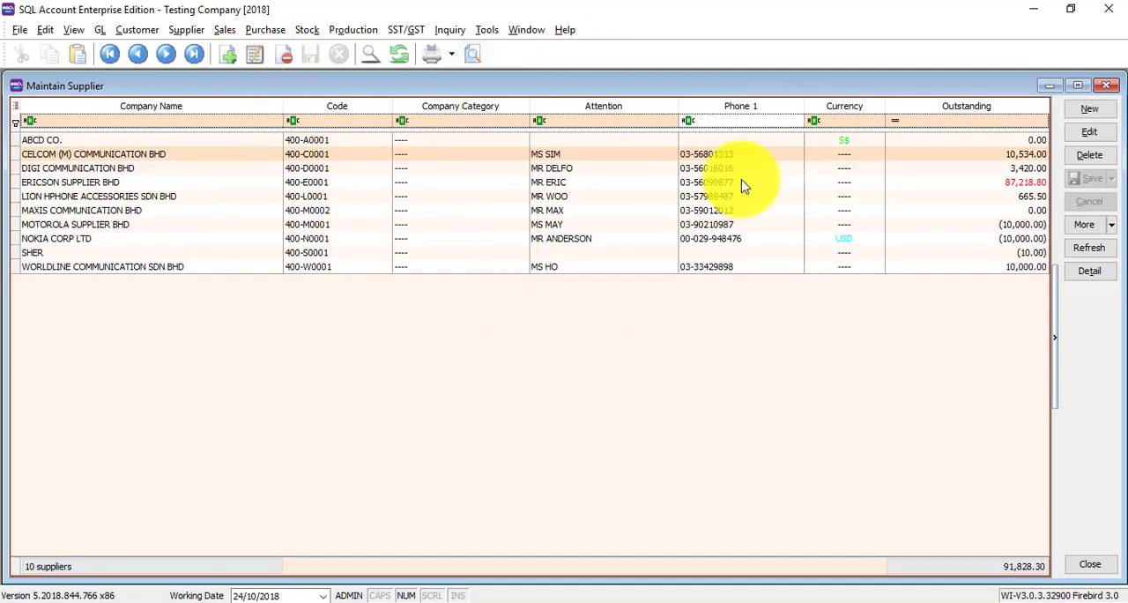
mouse_move(506, 424)
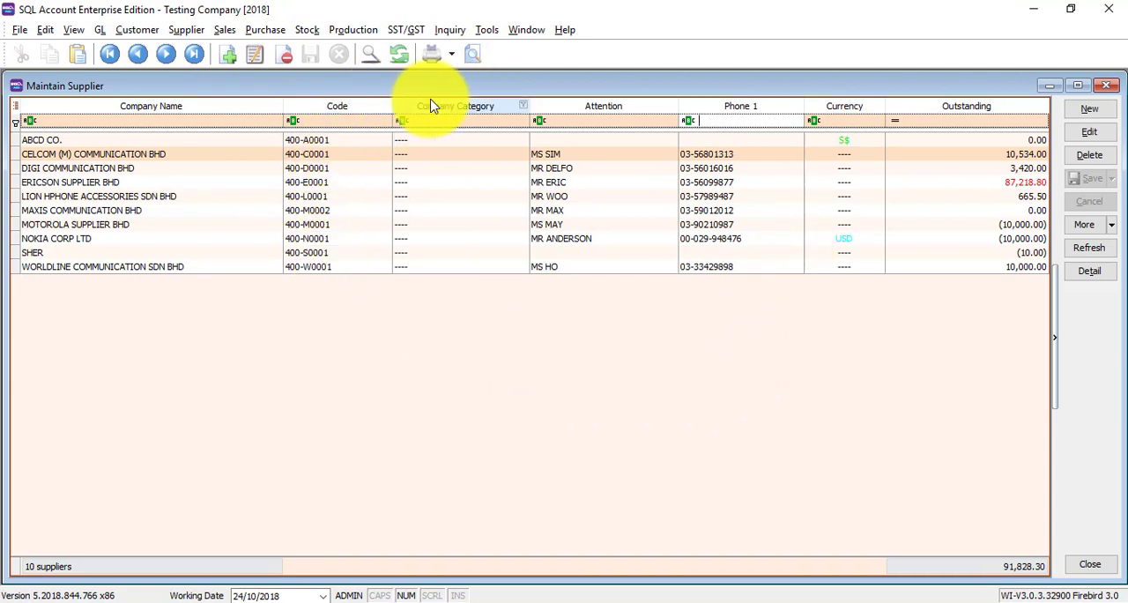
- Drag Email into the supplier grid via Field Chooser and remove the Company Category column
right_click(456, 106)
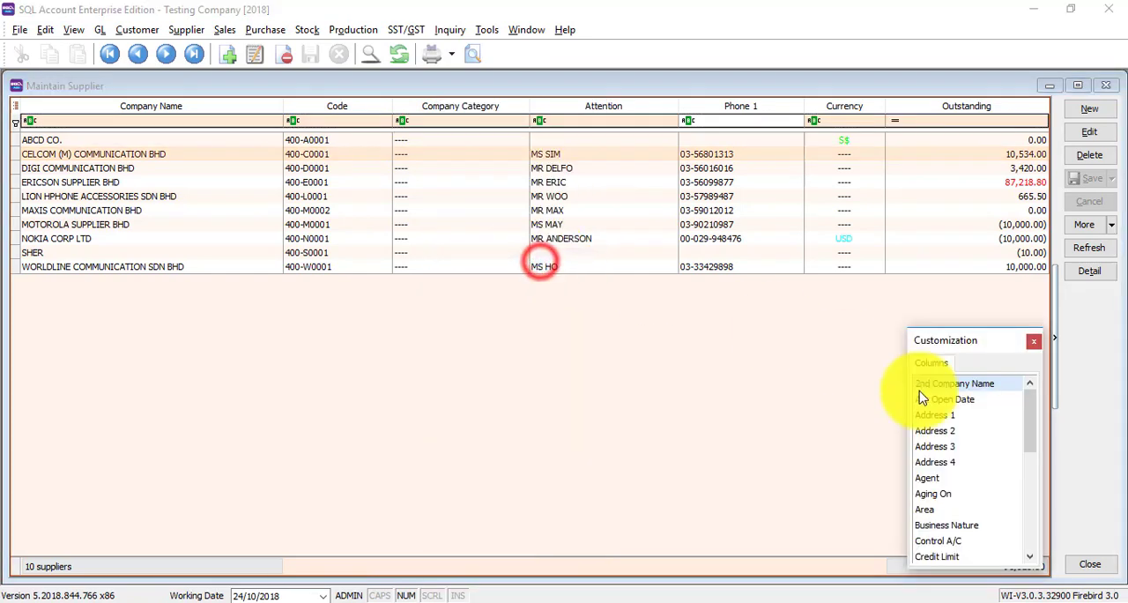
scroll("down", 3)
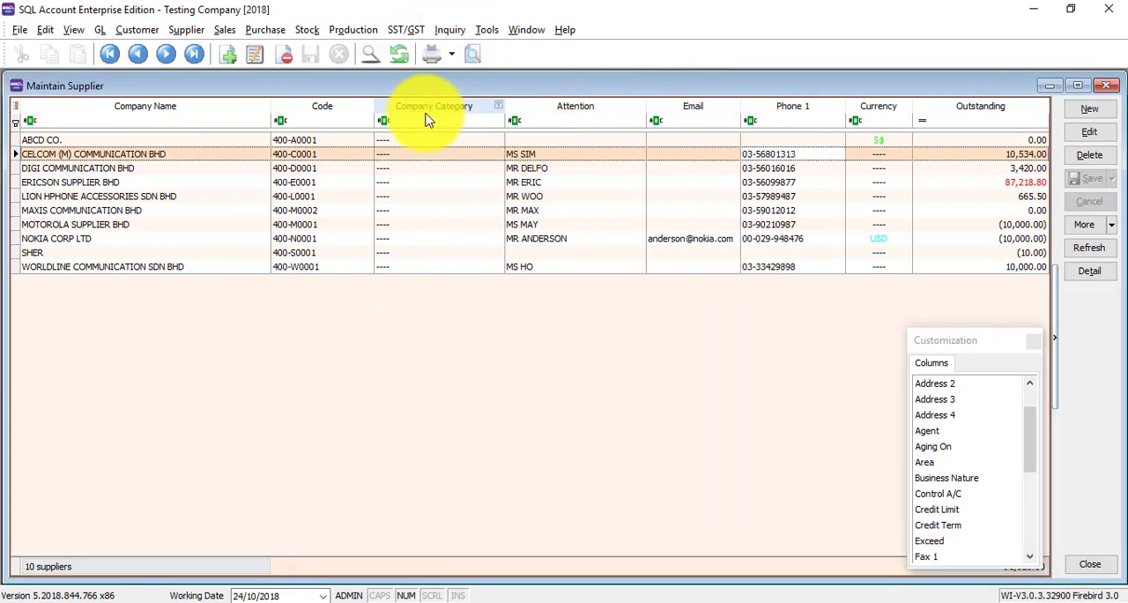
right_click(434, 110)
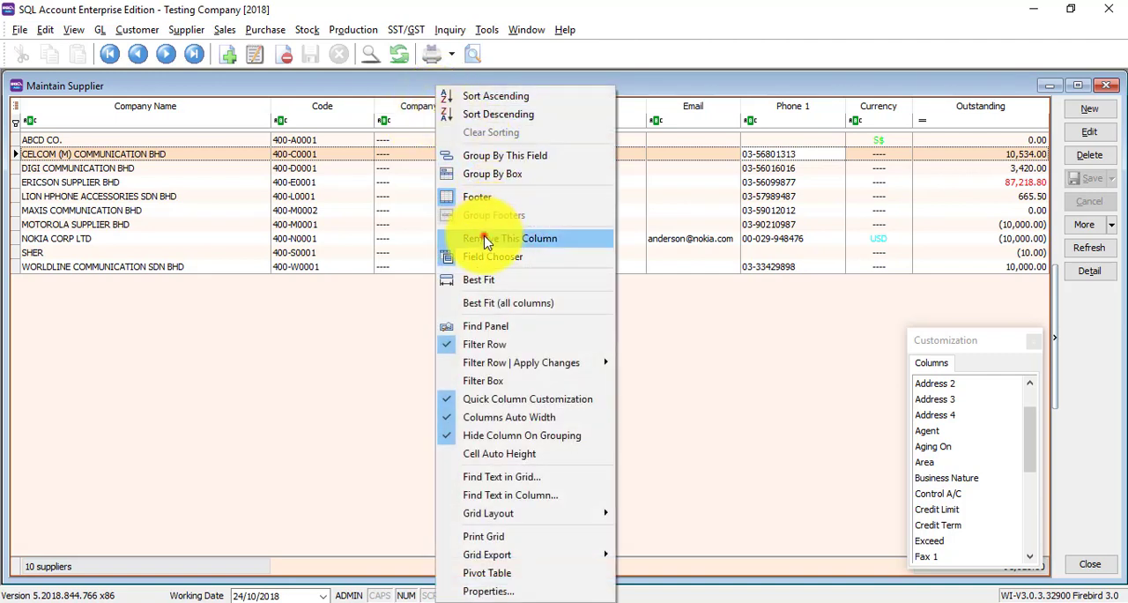
left_click(509, 238)
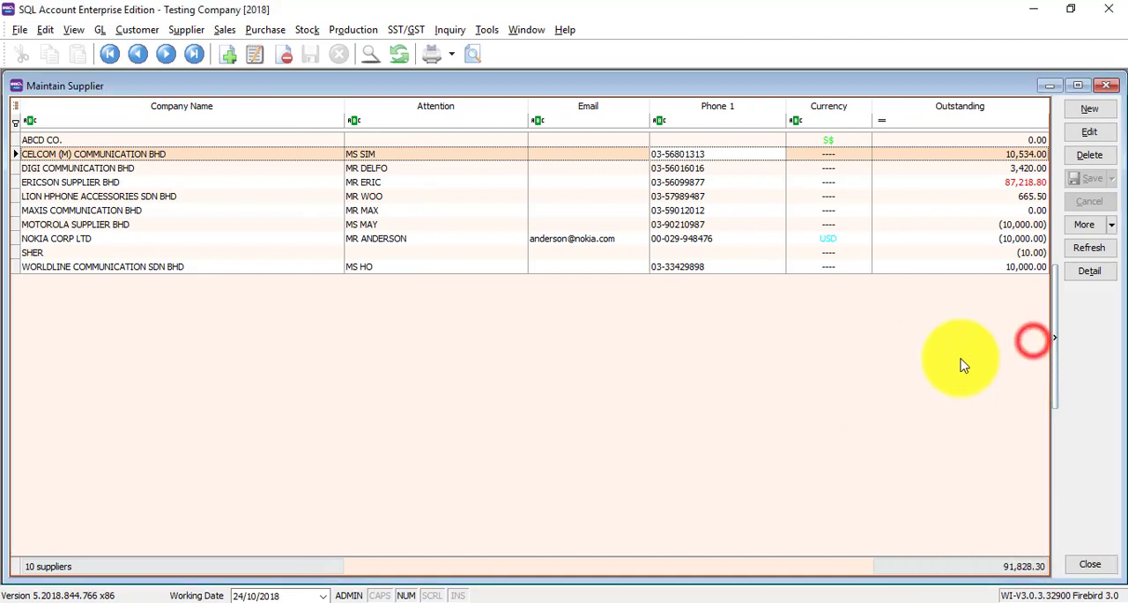
mouse_move(388, 95)
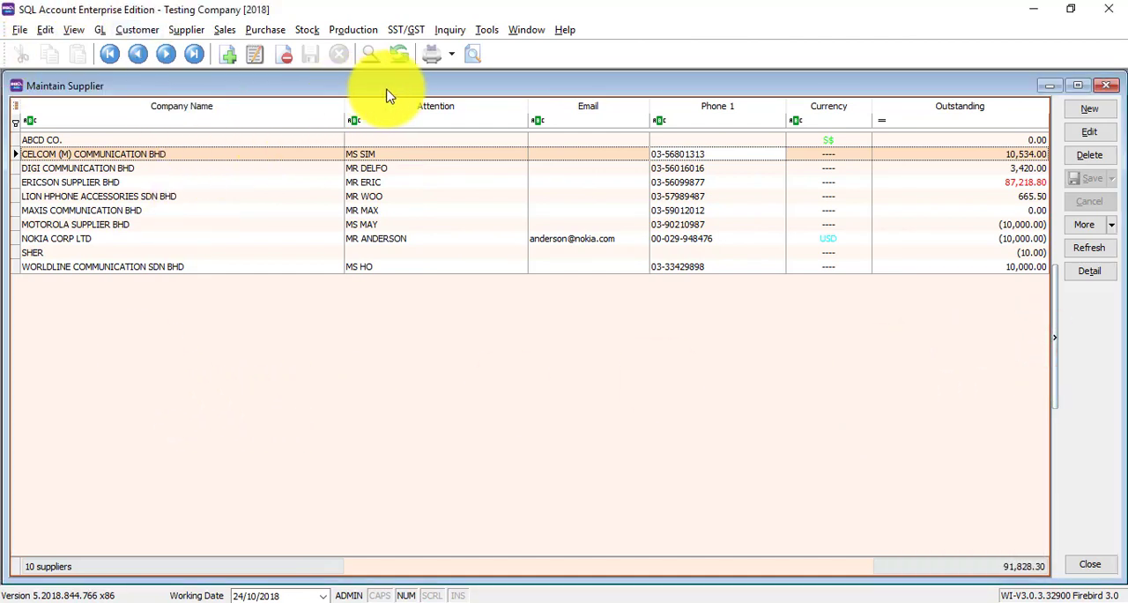
mouse_move(989, 289)
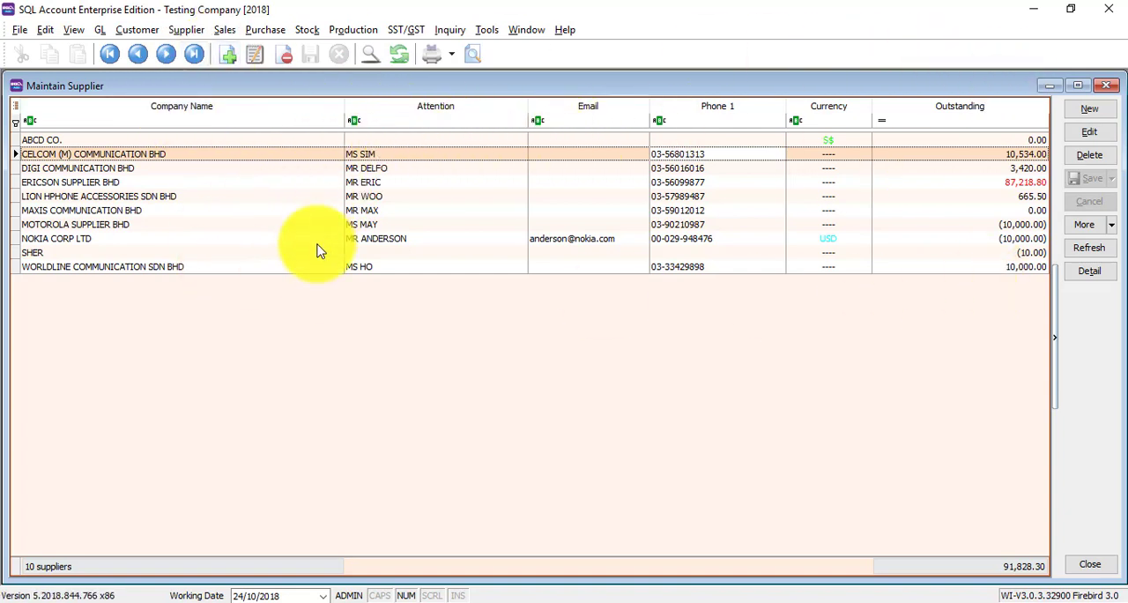
- Export the supplier grid to Excel as 'Supplier Listing' on the Desktop
right_click(435, 113)
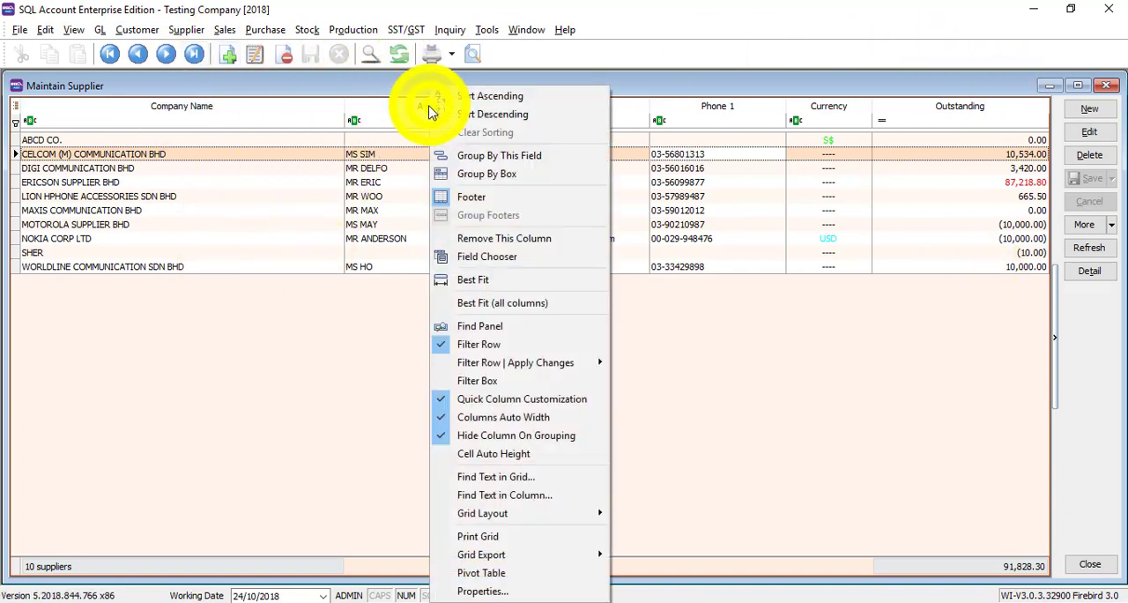
mouse_move(518, 555)
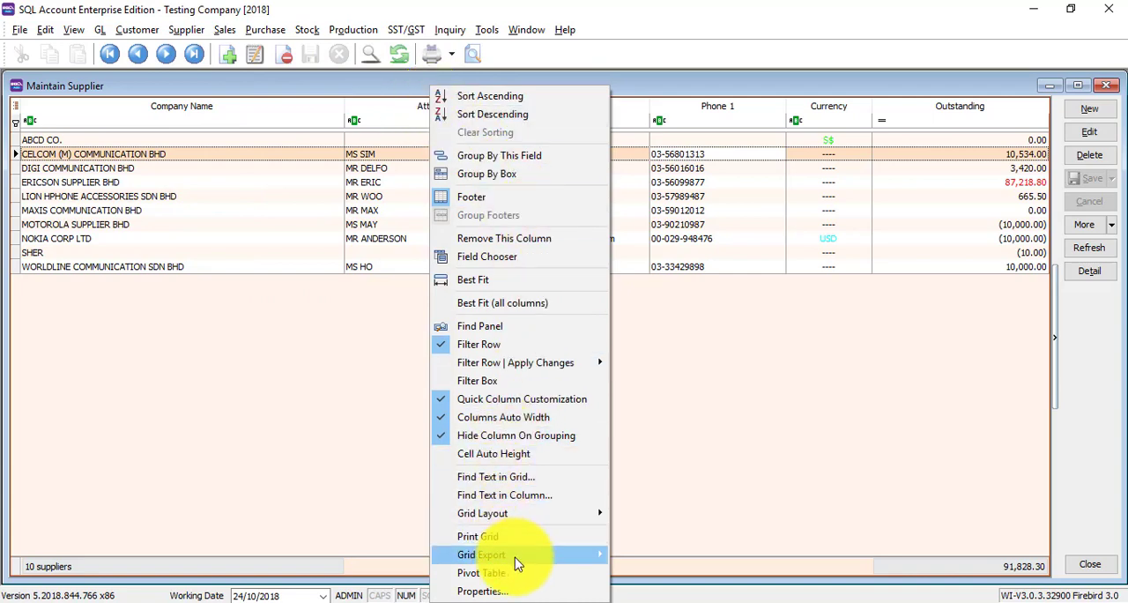
left_click(476, 556)
type("Supplier List")
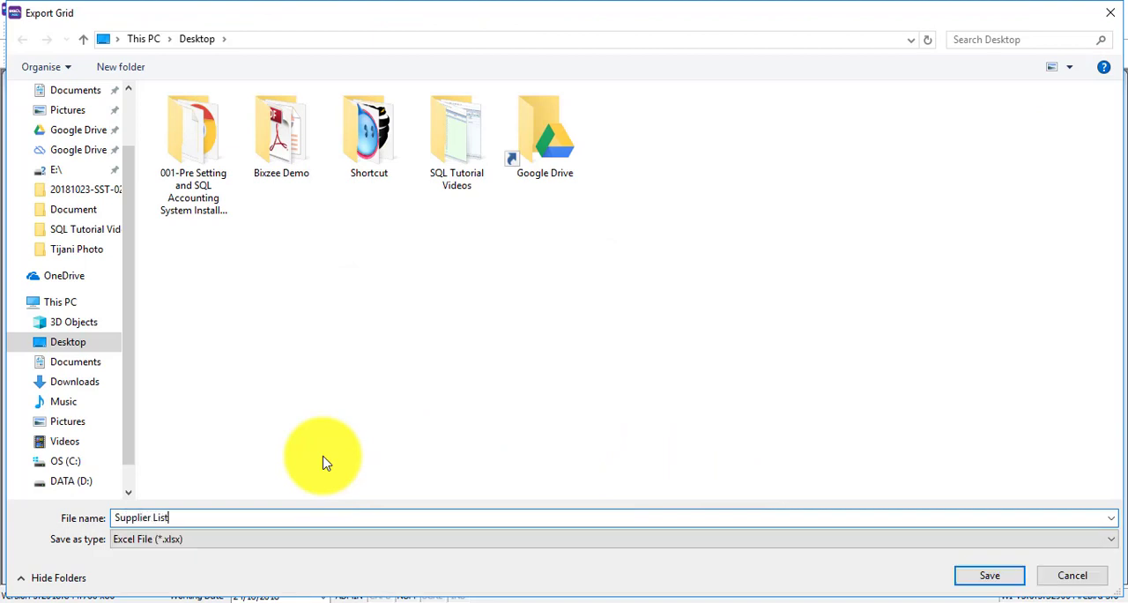
left_click(995, 575)
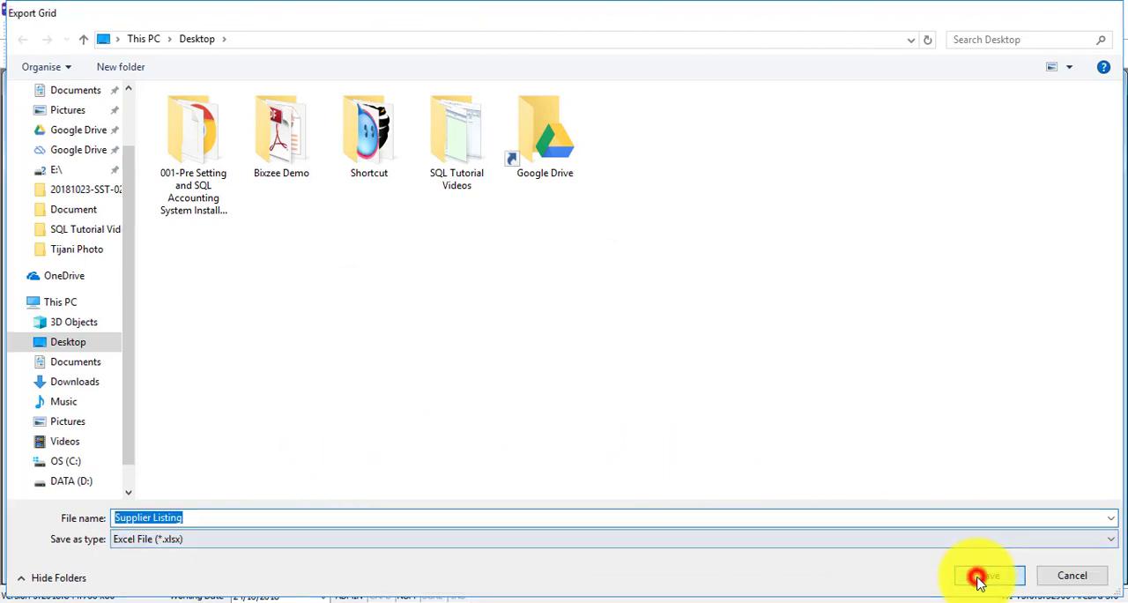
left_click(975, 580)
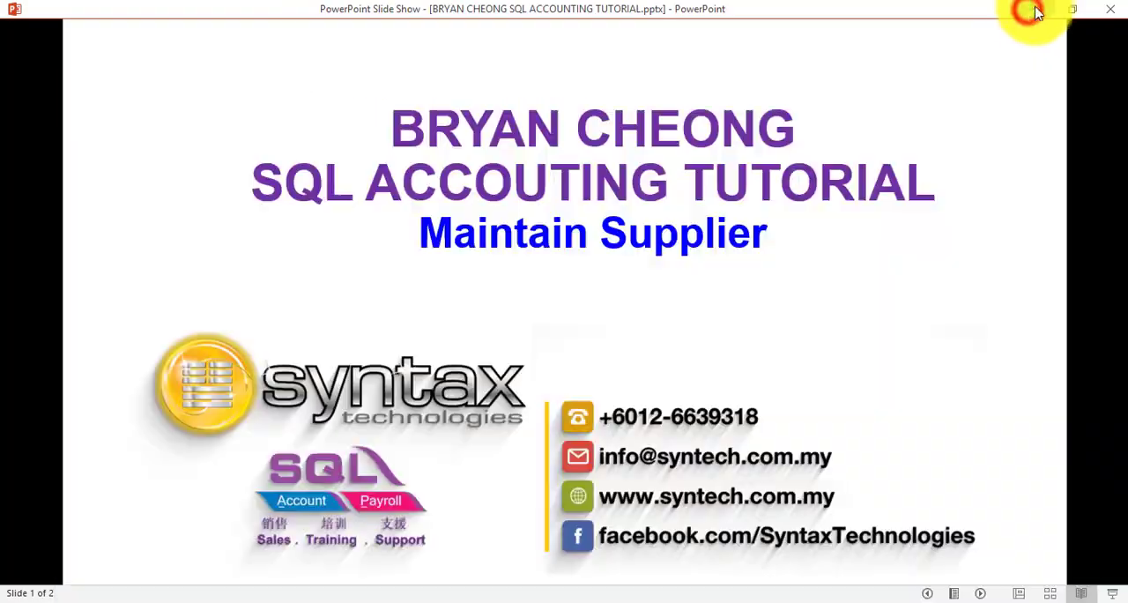
- Minimize the slideshow and open Supplier Listing.xlsx from the desktop
left_click(1108, 10)
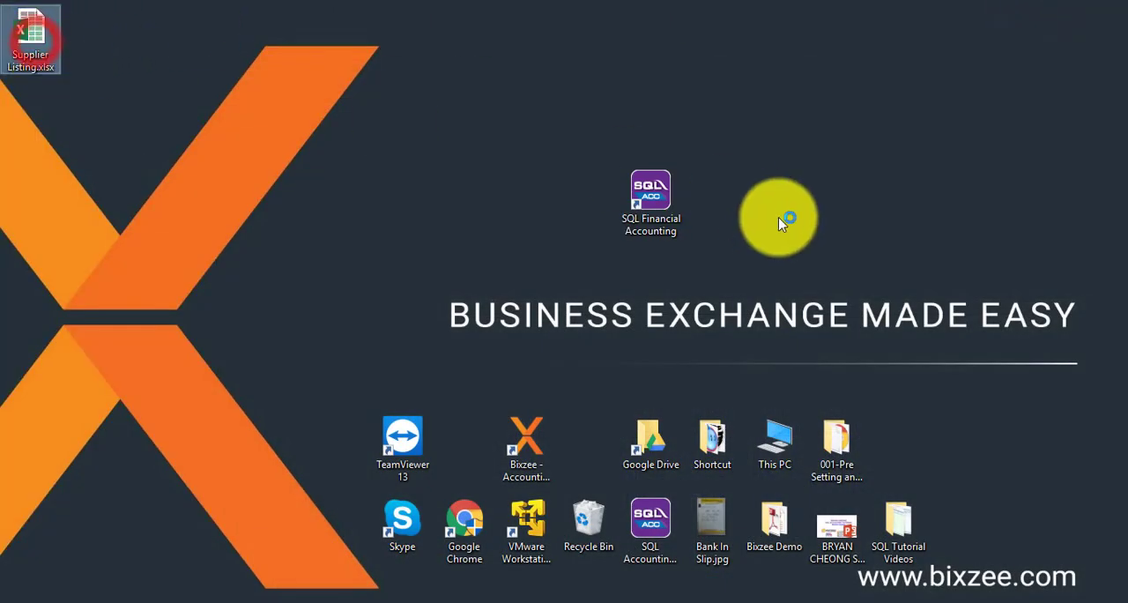
double_click(31, 31)
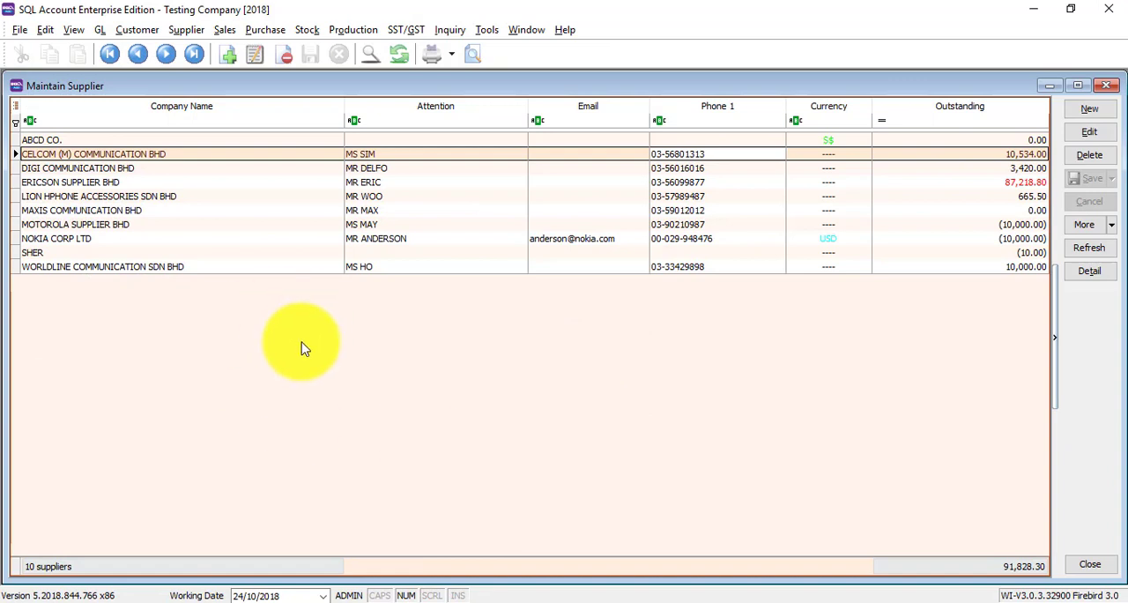
mouse_move(714, 155)
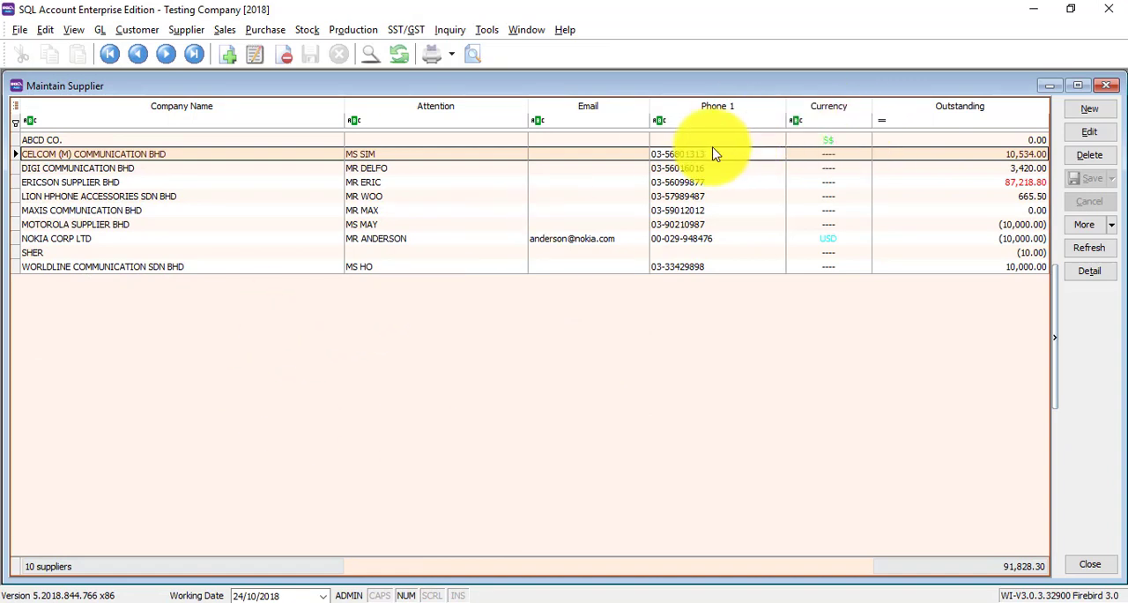
mouse_move(659, 123)
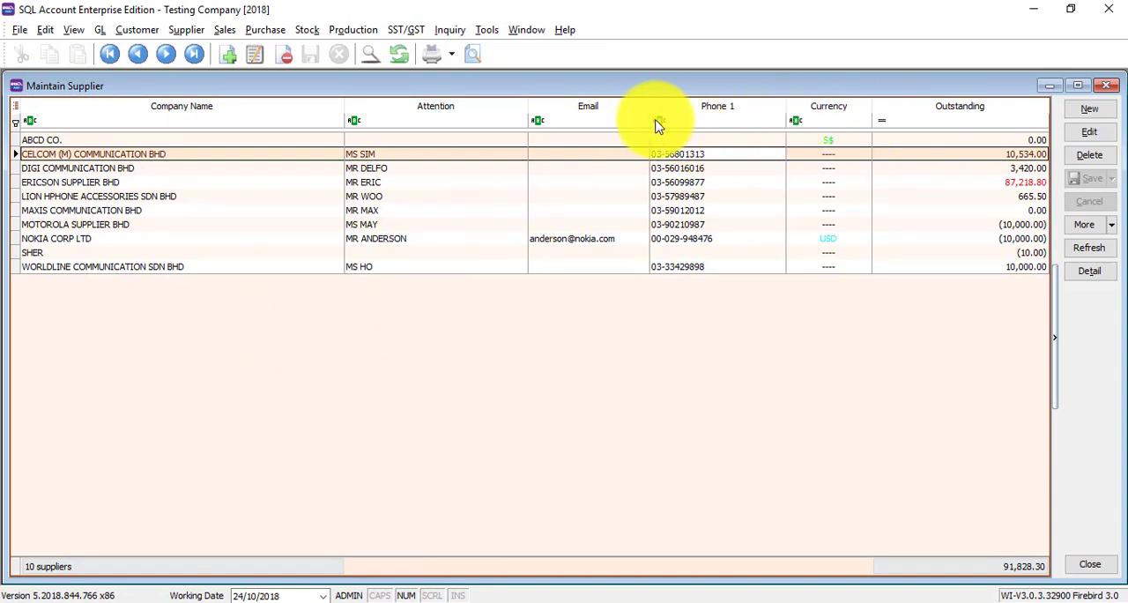
left_click(882, 120)
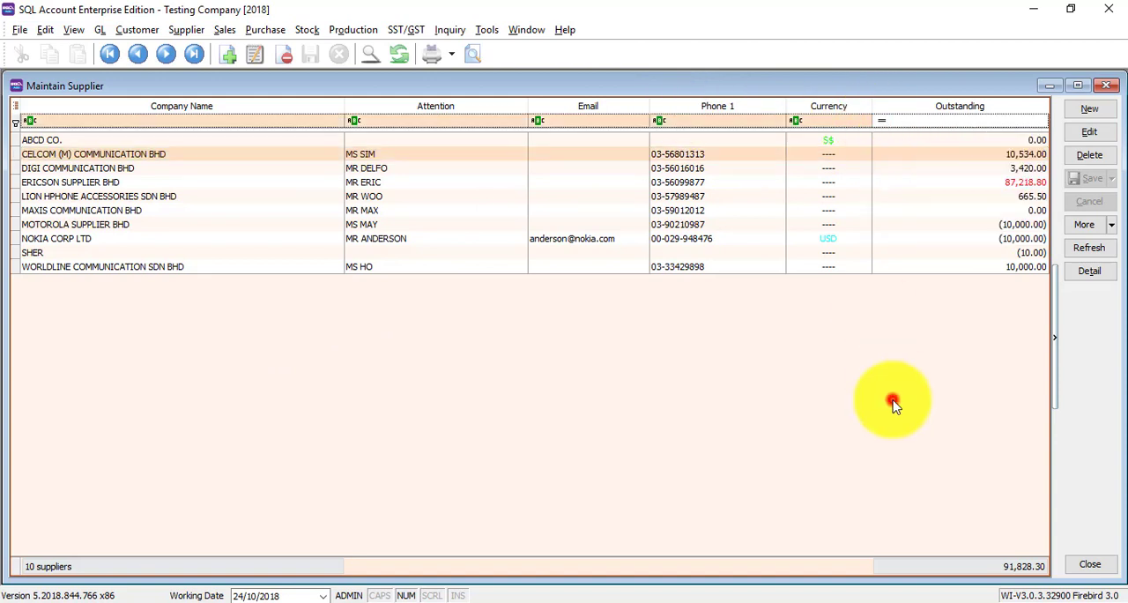
mouse_move(965, 157)
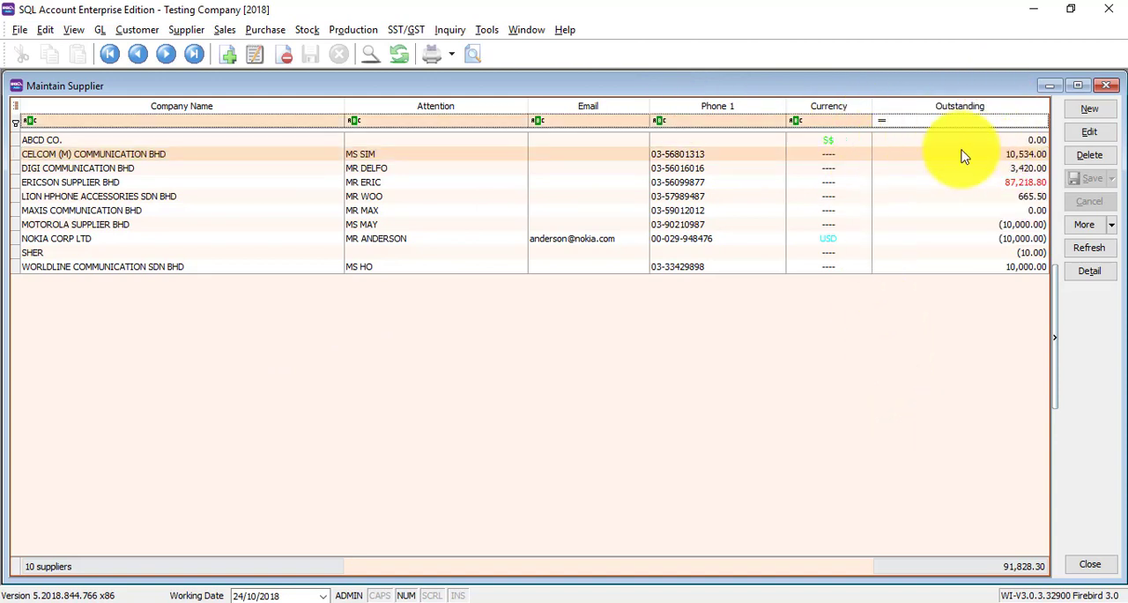
mouse_move(876, 123)
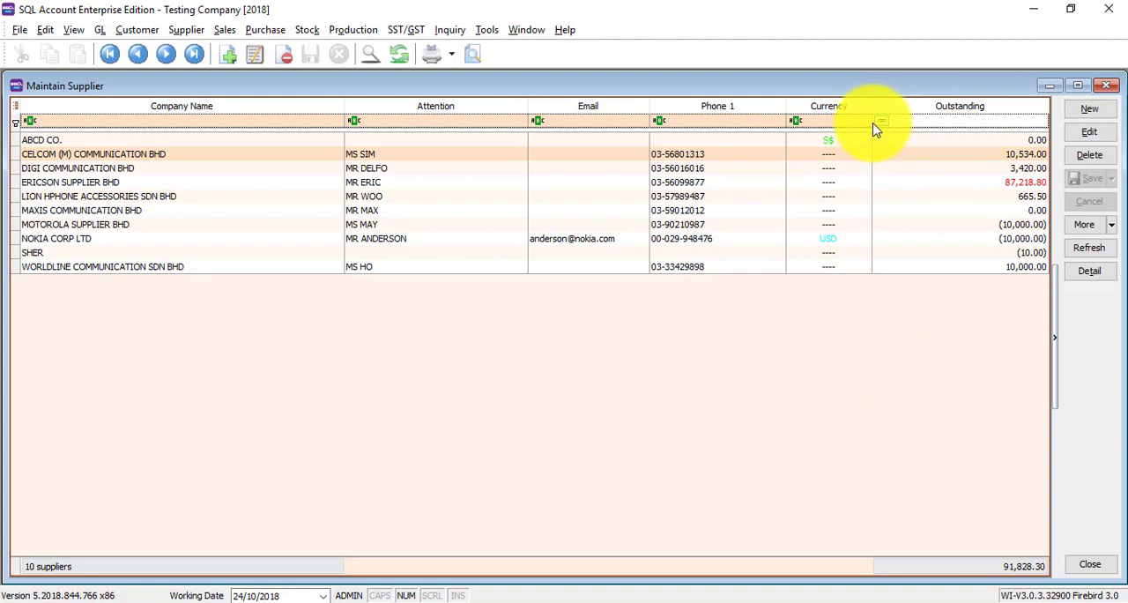
mouse_move(889, 124)
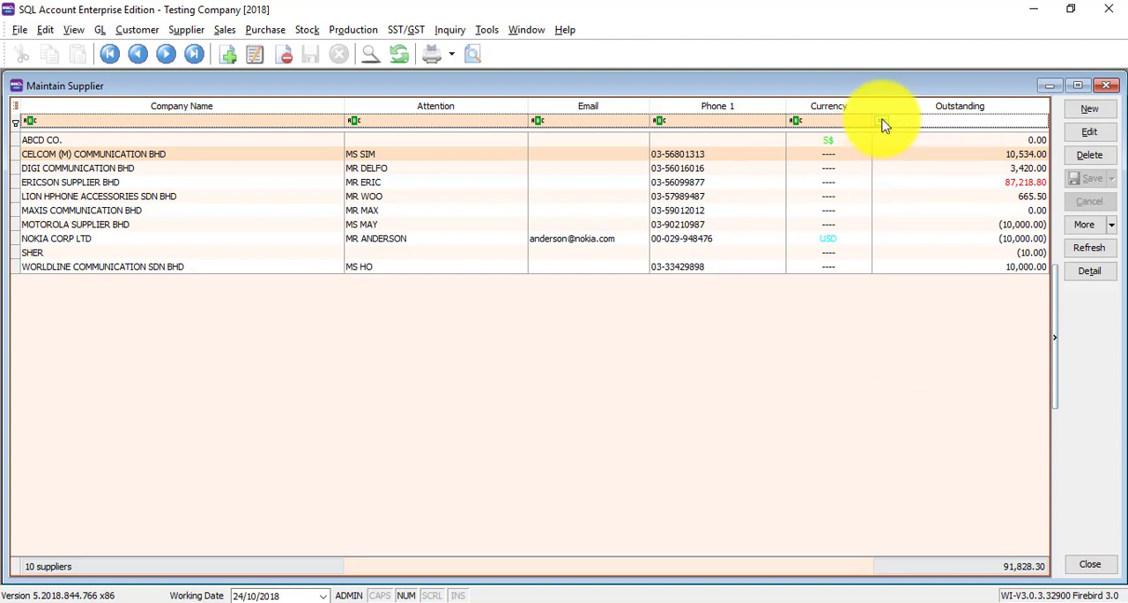
left_click(882, 121)
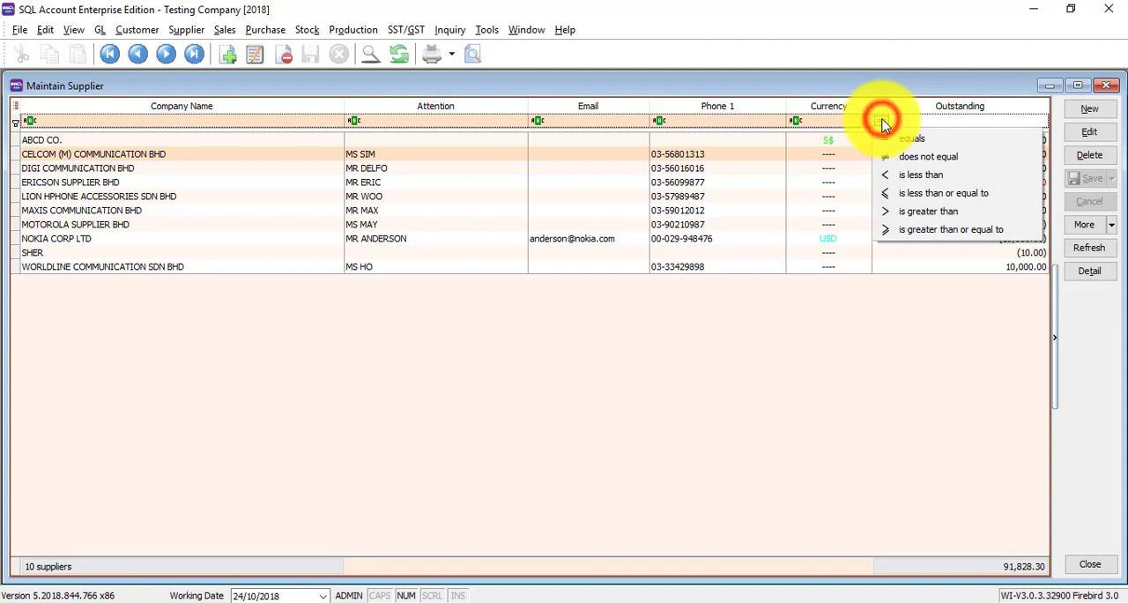
mouse_move(928, 211)
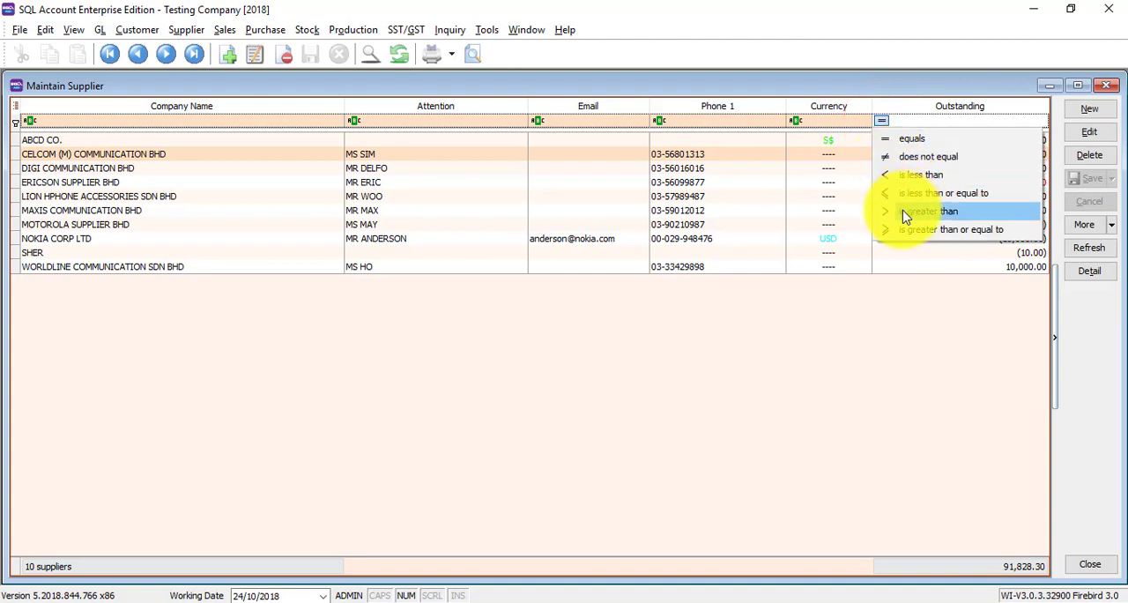
left_click(930, 210)
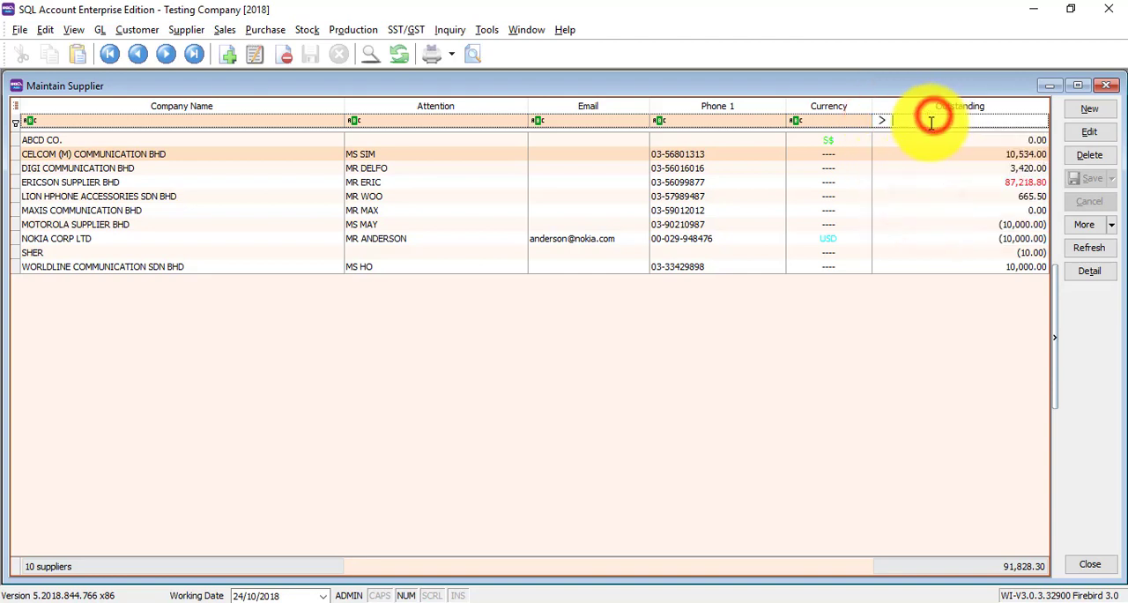
type("500")
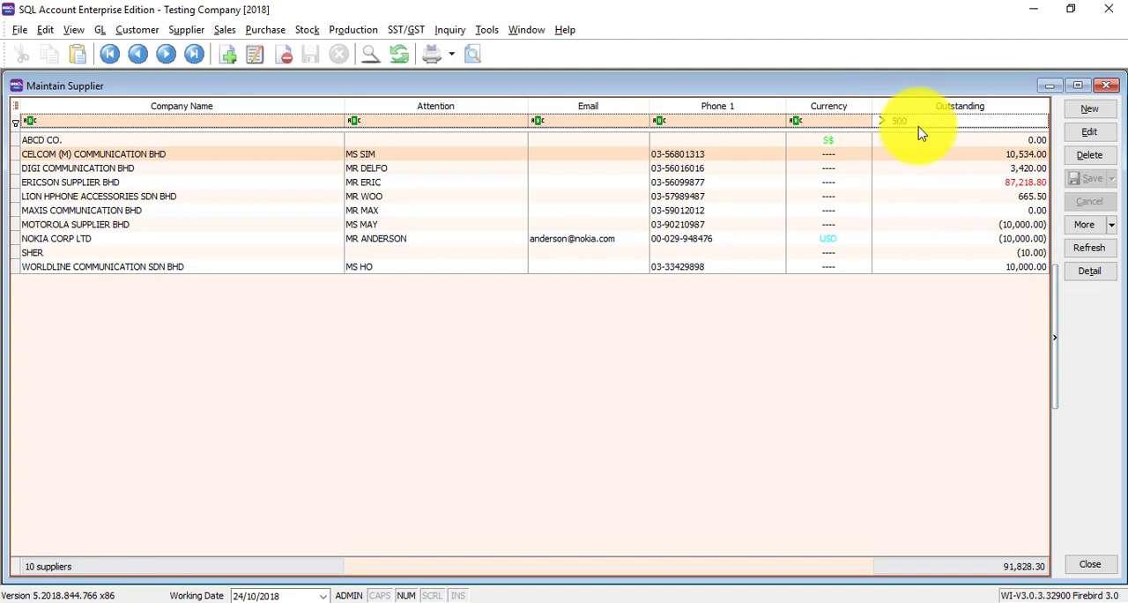
type("500")
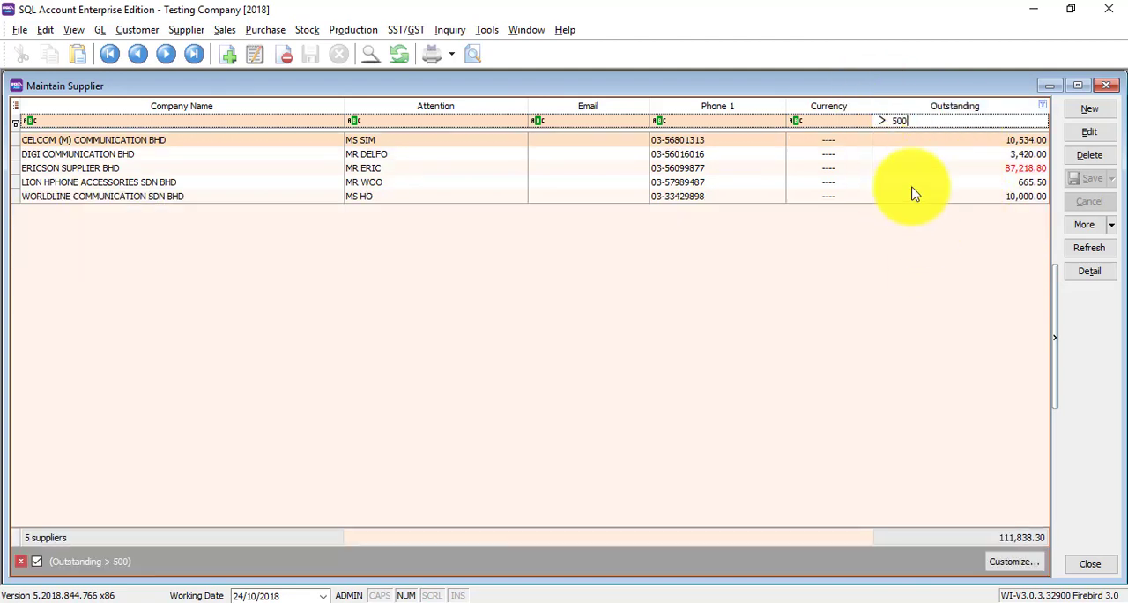
mouse_move(740, 124)
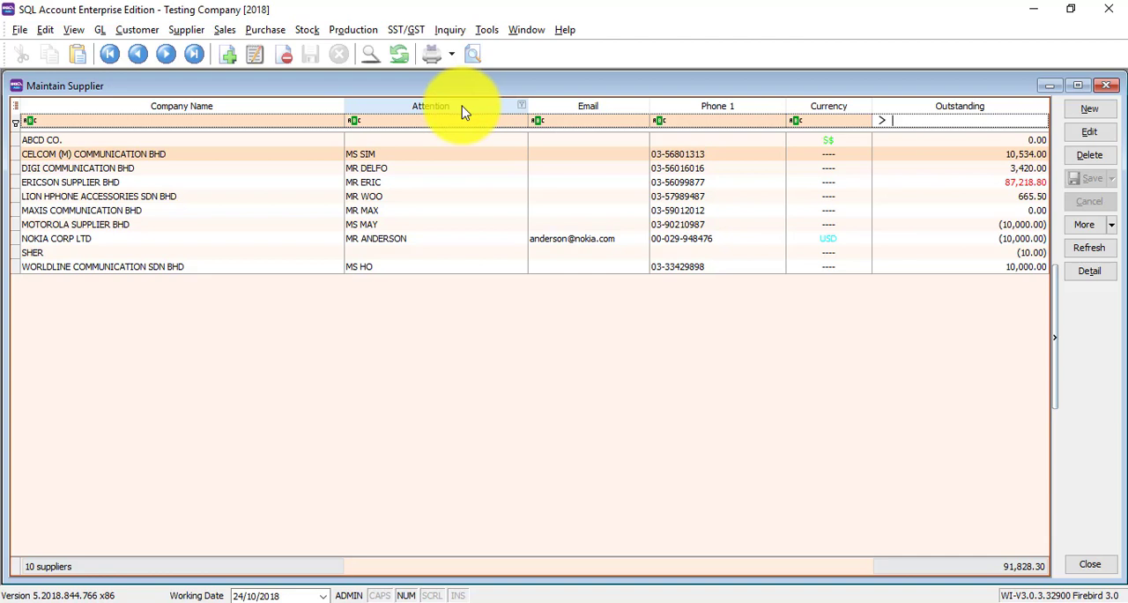
- Tick Credit Term in the column chooser to show each supplier's 30, 45 or 60-day terms
right_click(429, 105)
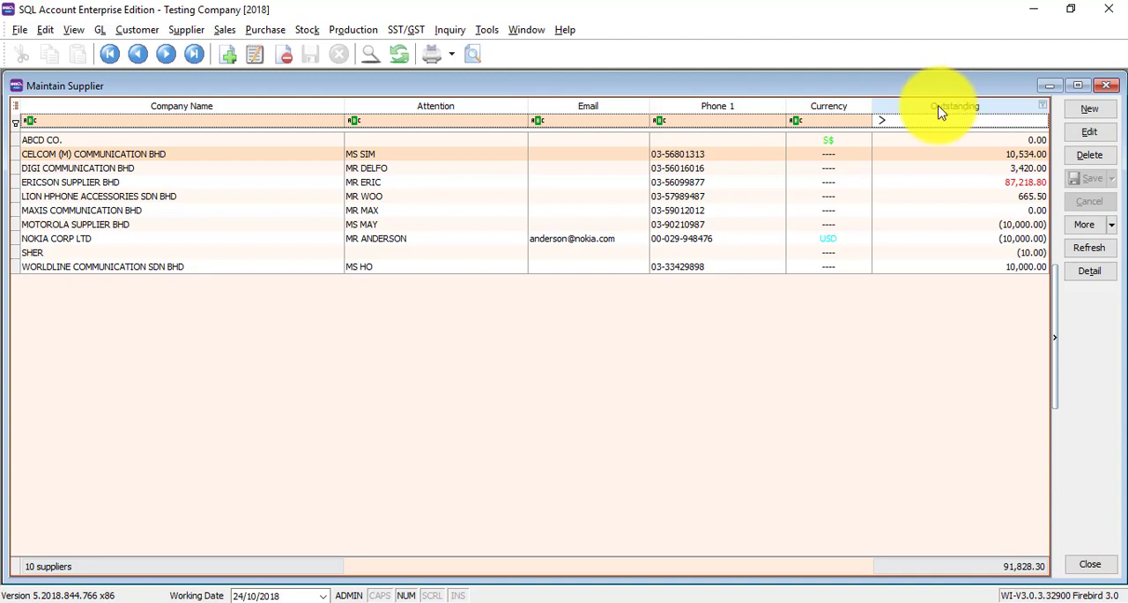
mouse_move(670, 106)
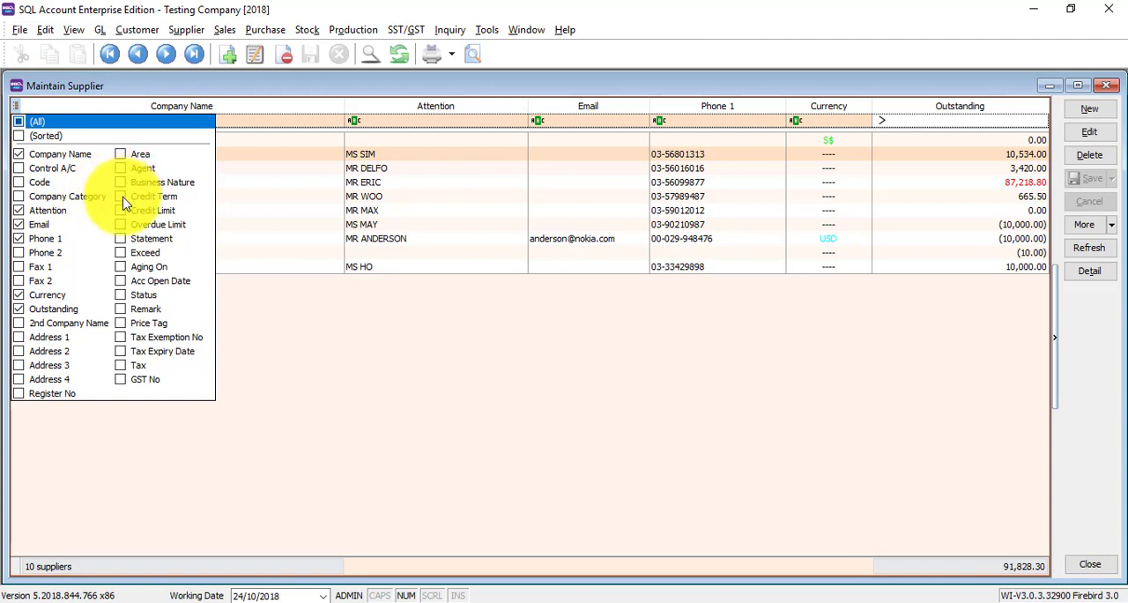
left_click(121, 195)
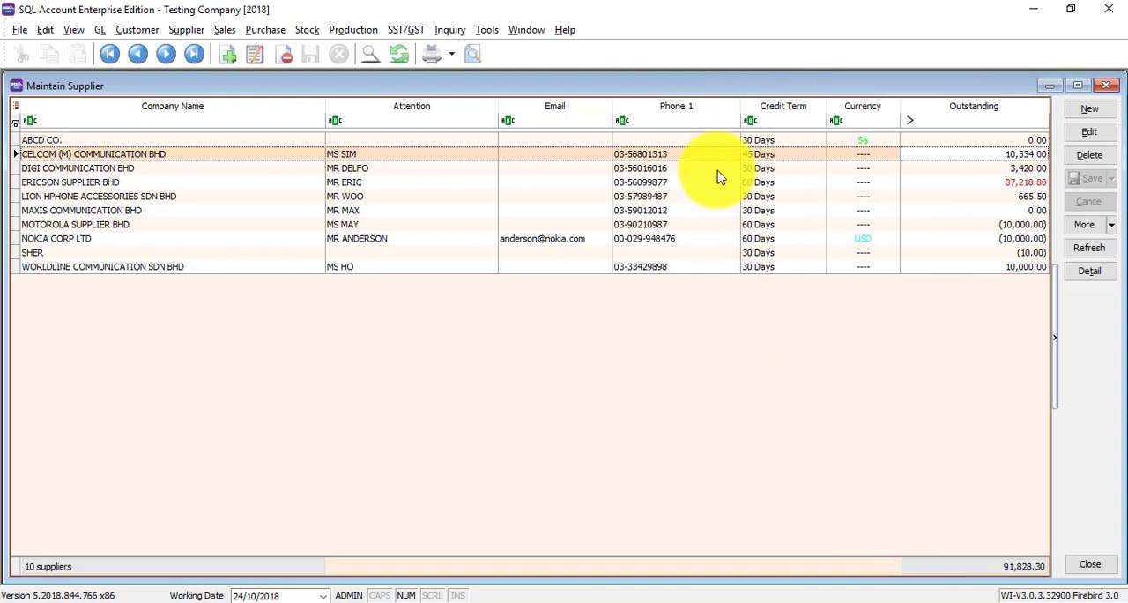
mouse_move(744, 143)
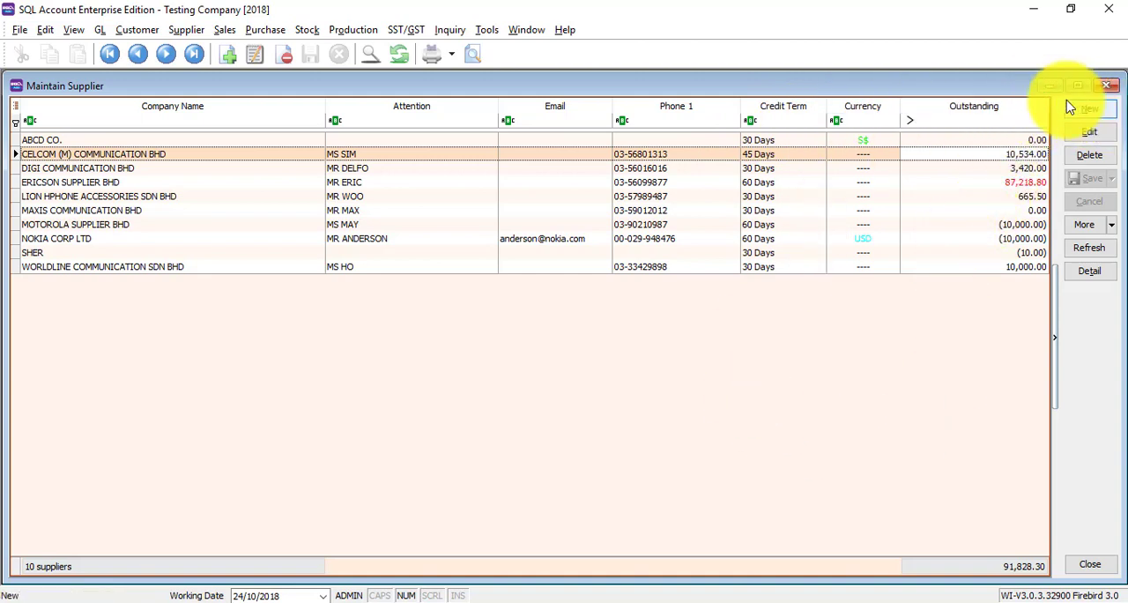
- Start a new supplier with company name SQL SDN BHD and second name SQL公司
left_click(1091, 132)
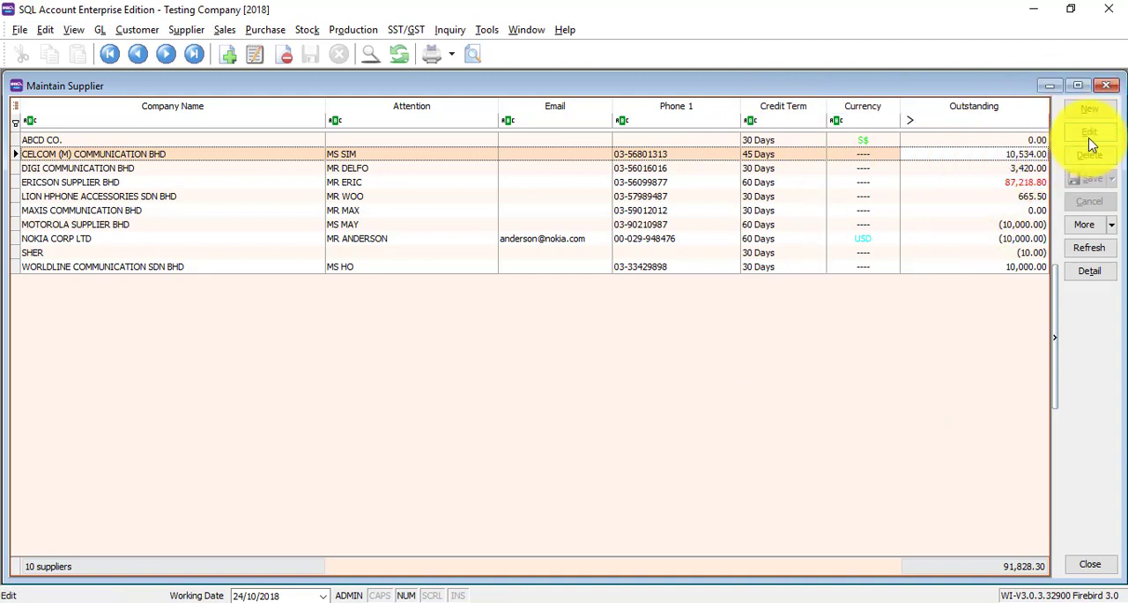
left_click(1089, 109)
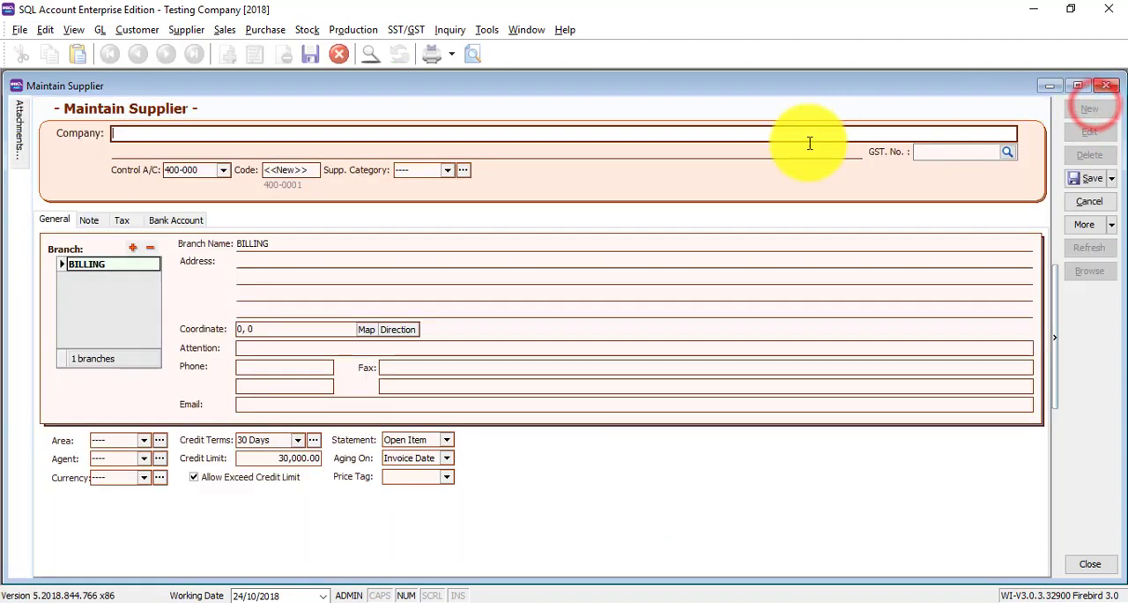
mouse_move(705, 166)
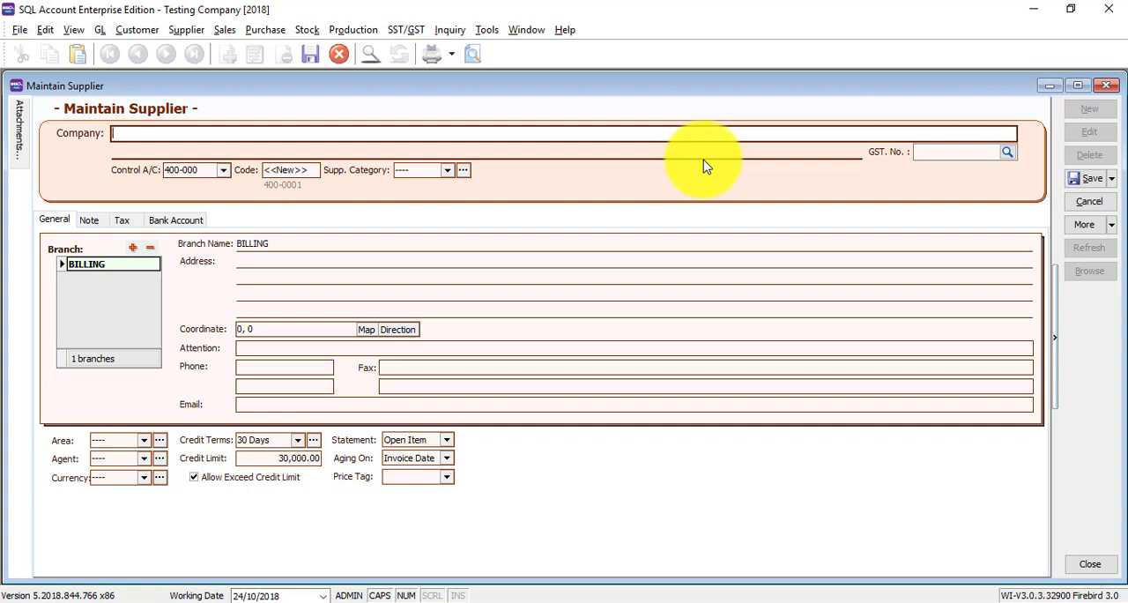
type("SQL SDN BHD")
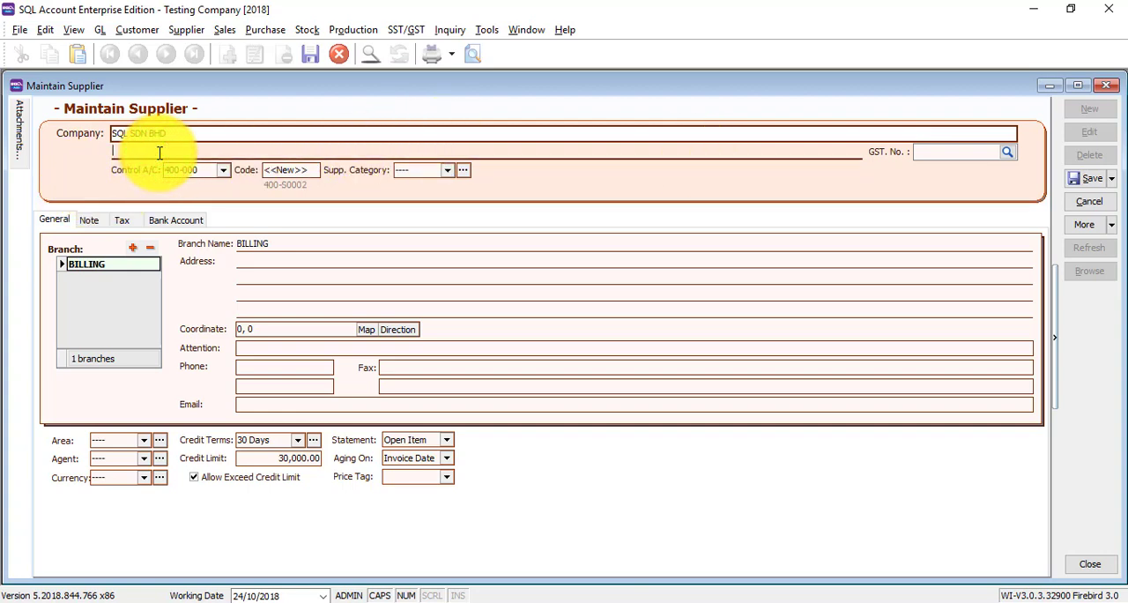
mouse_move(702, 293)
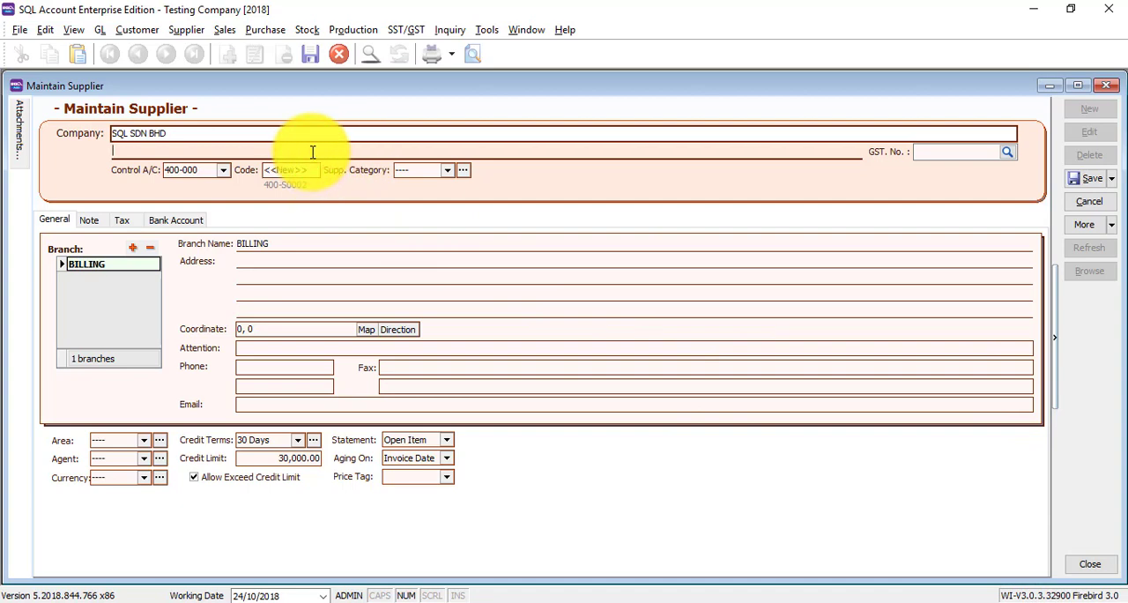
type("sql")
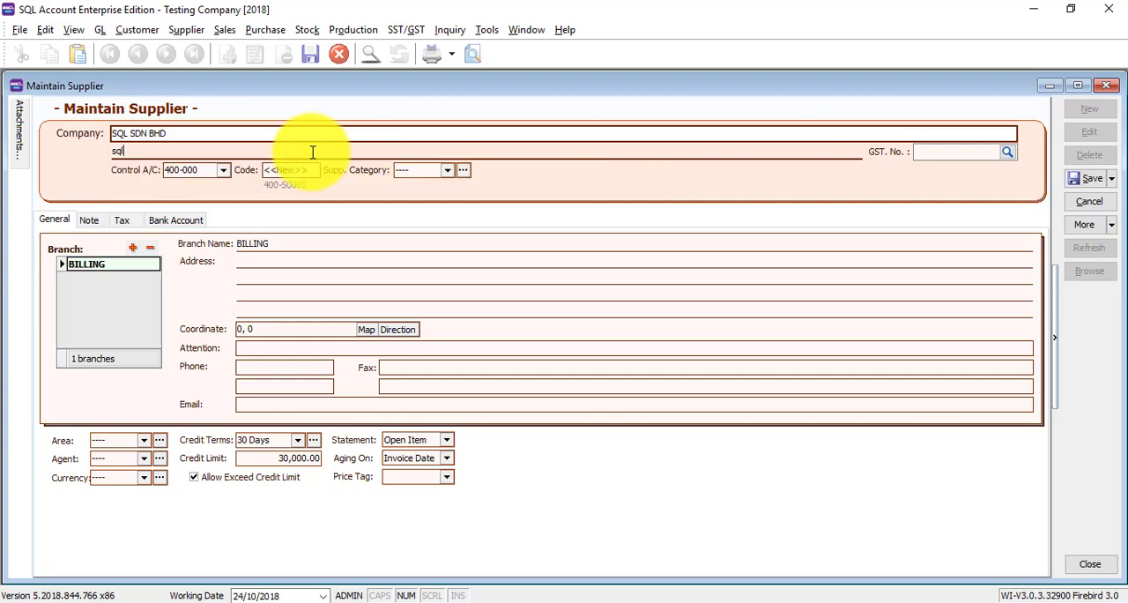
type("SQL公司")
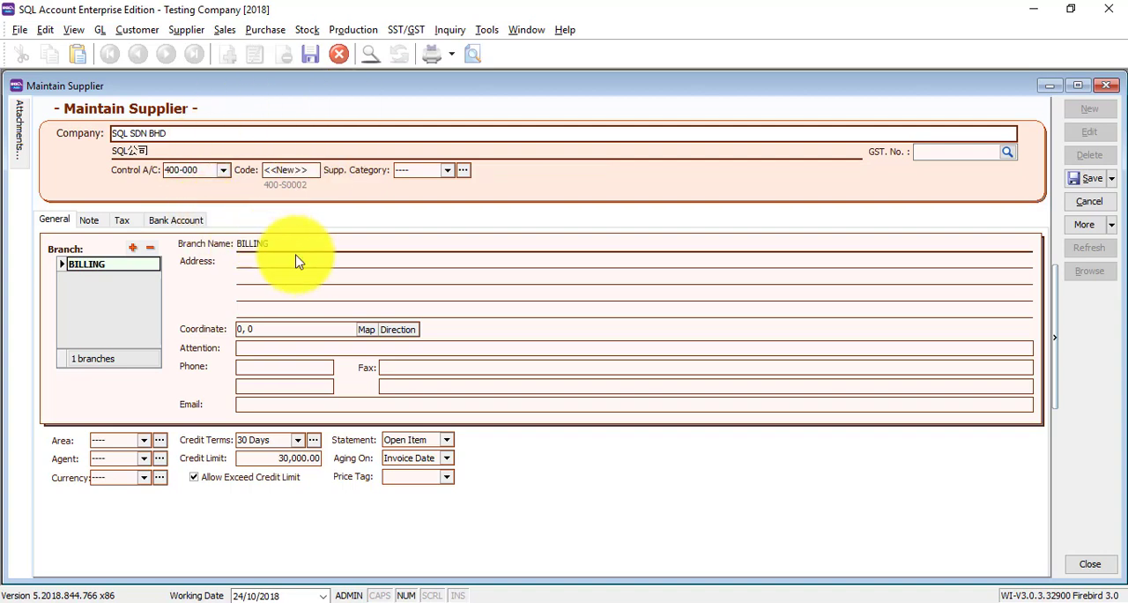
- Add branches IPOH and ACCOUNT DEPARTMENT alongside BILLING in the supplier's Branch grid
left_click(299, 262)
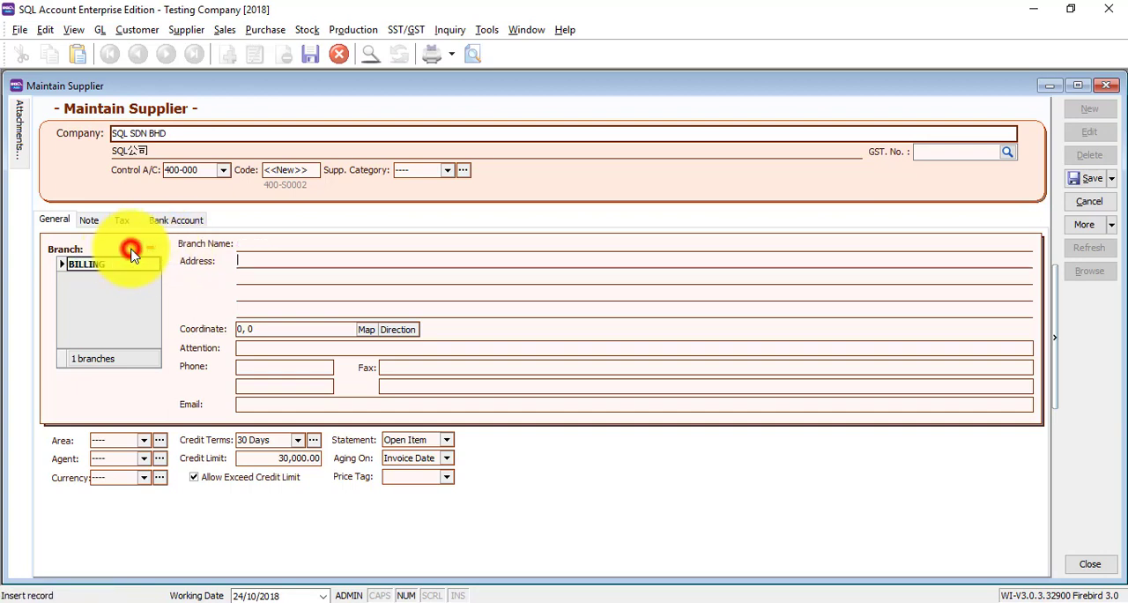
left_click(133, 247)
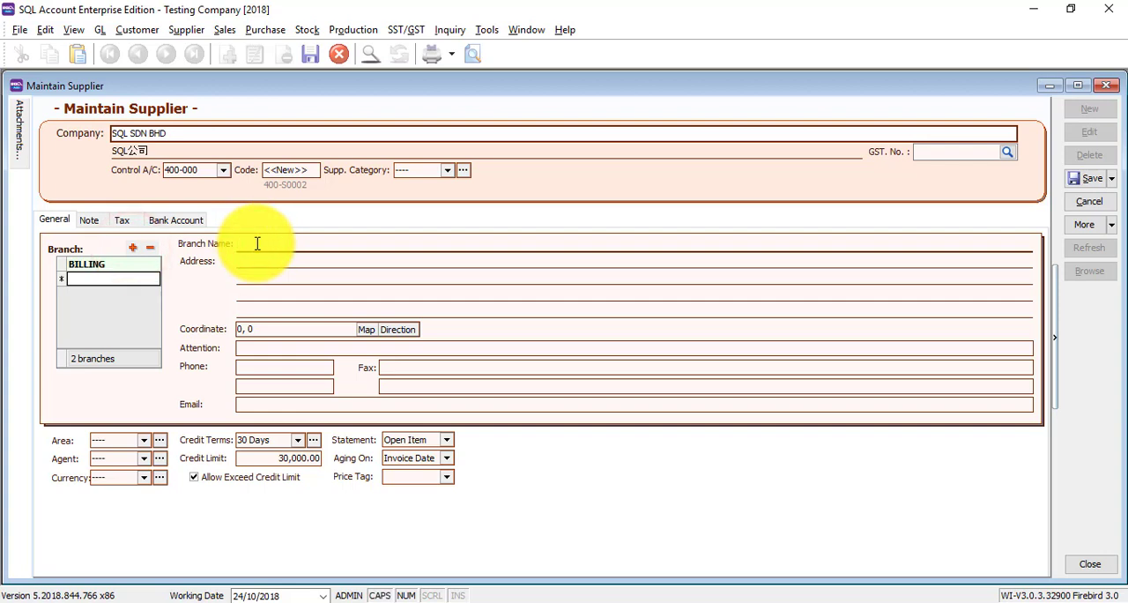
type("IPOH")
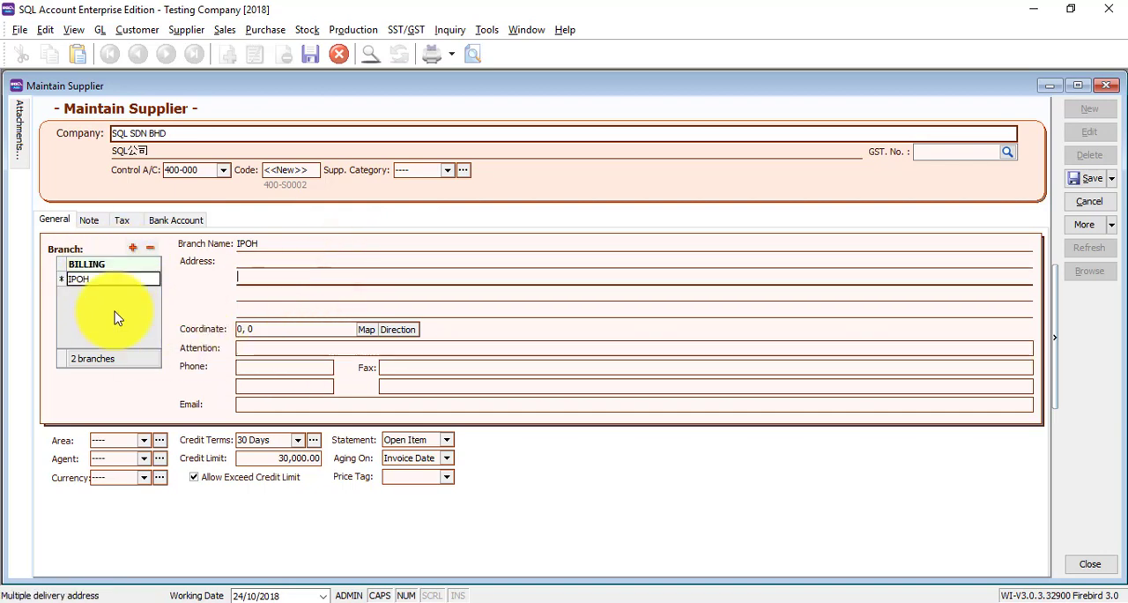
mouse_move(124, 330)
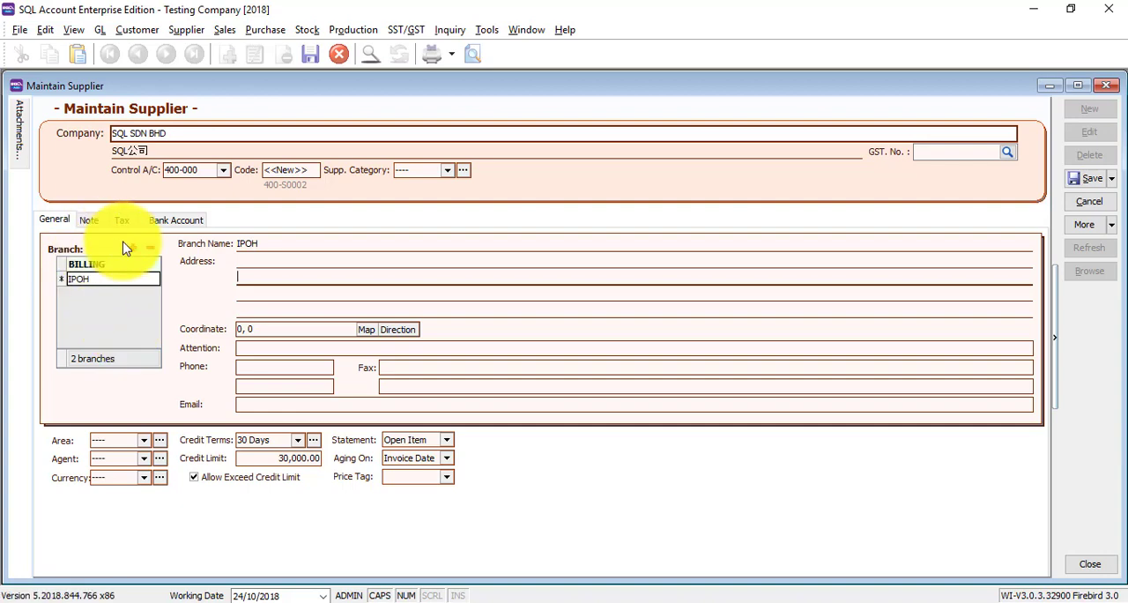
left_click(132, 247)
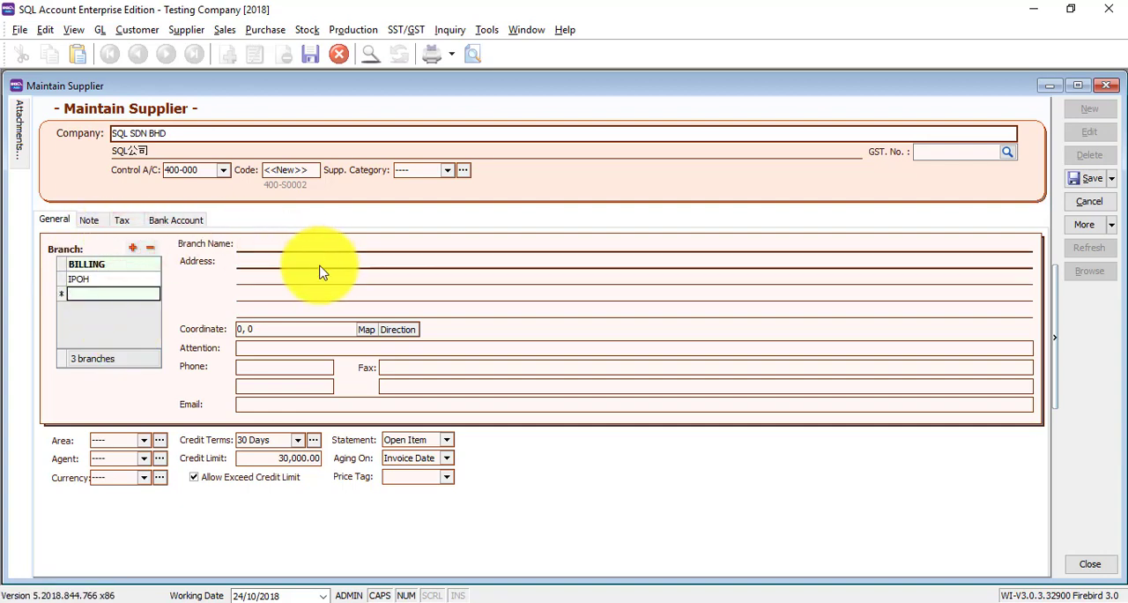
type("A")
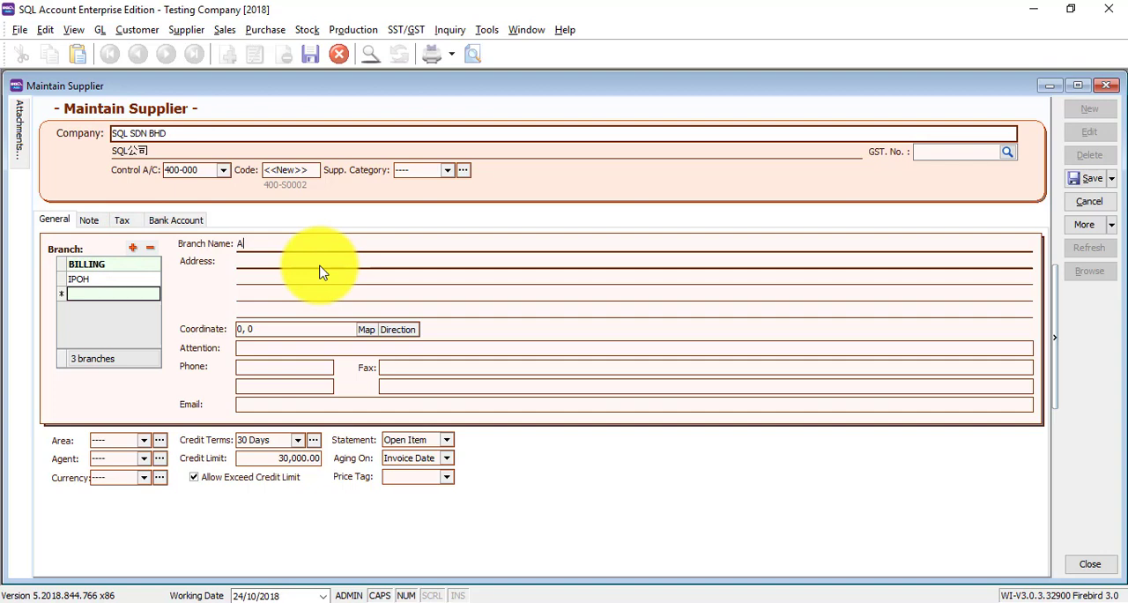
type("CCOUNT DEPARTMENT")
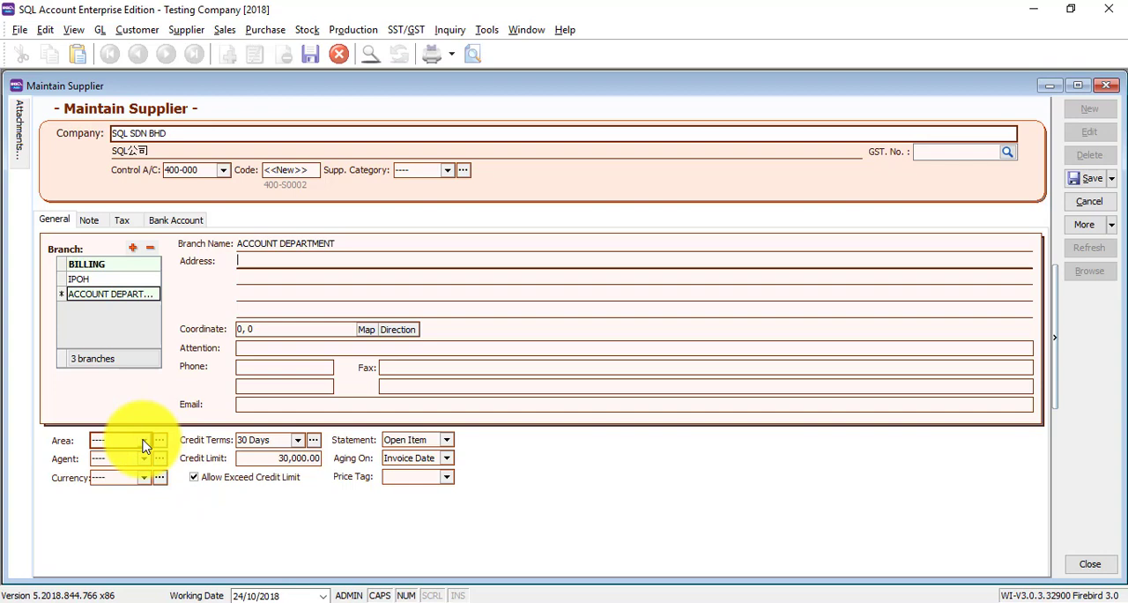
- Create area code PENANG with description PENANG in area maintenance and save it
left_click(143, 440)
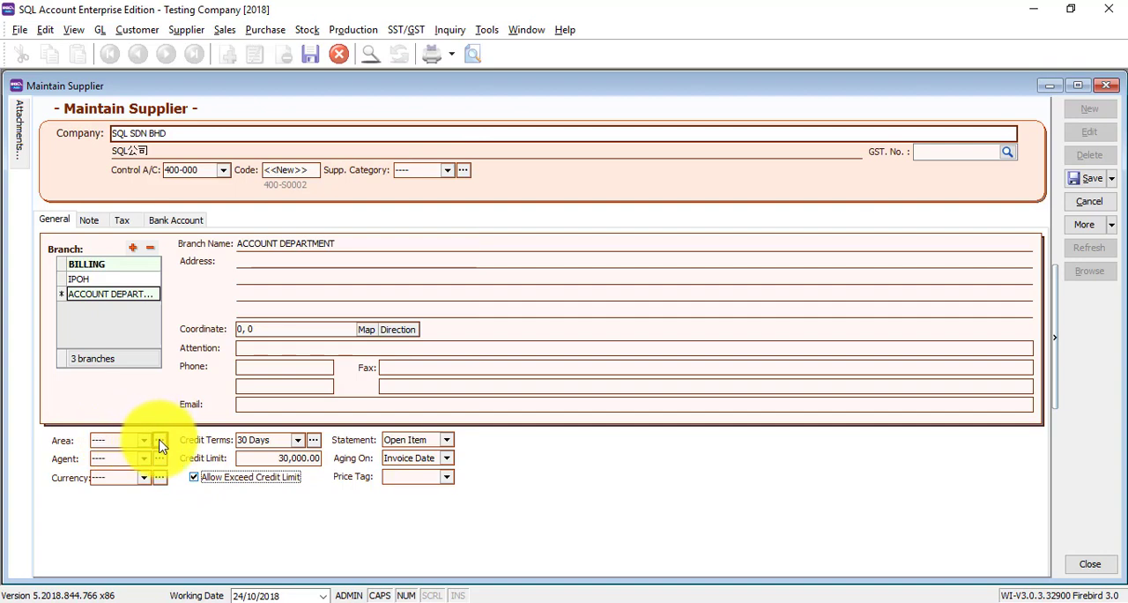
left_click(160, 441)
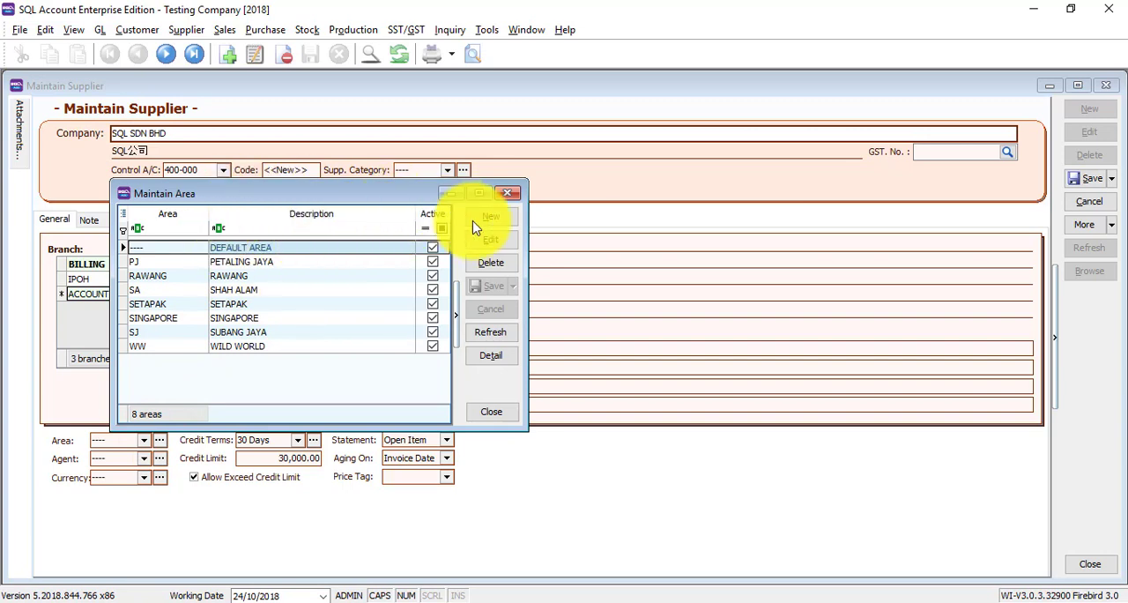
left_click(491, 216)
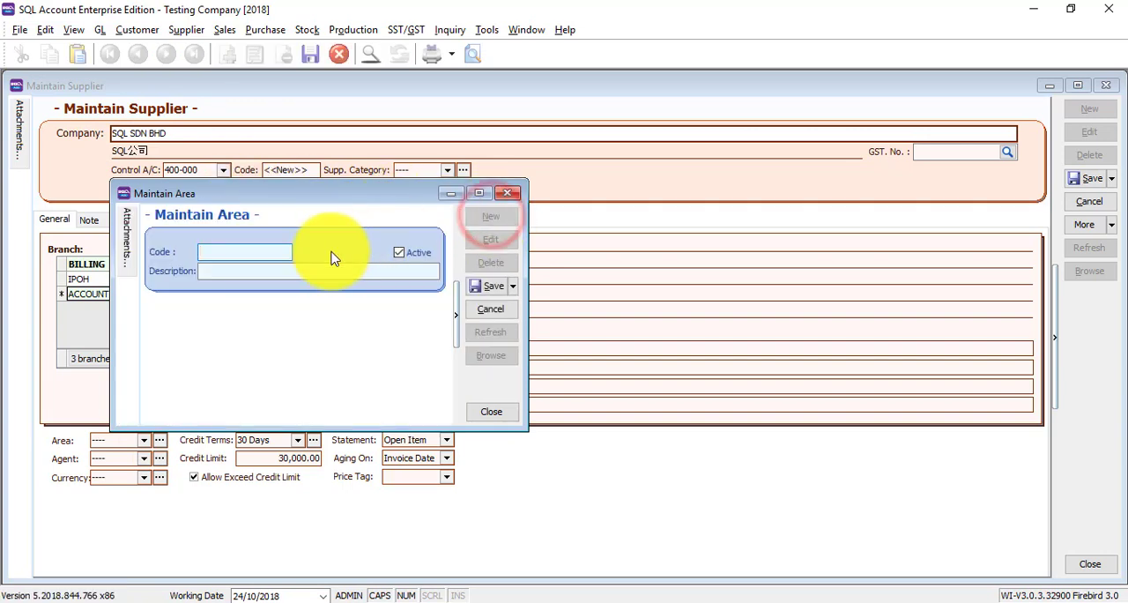
type("PENANG")
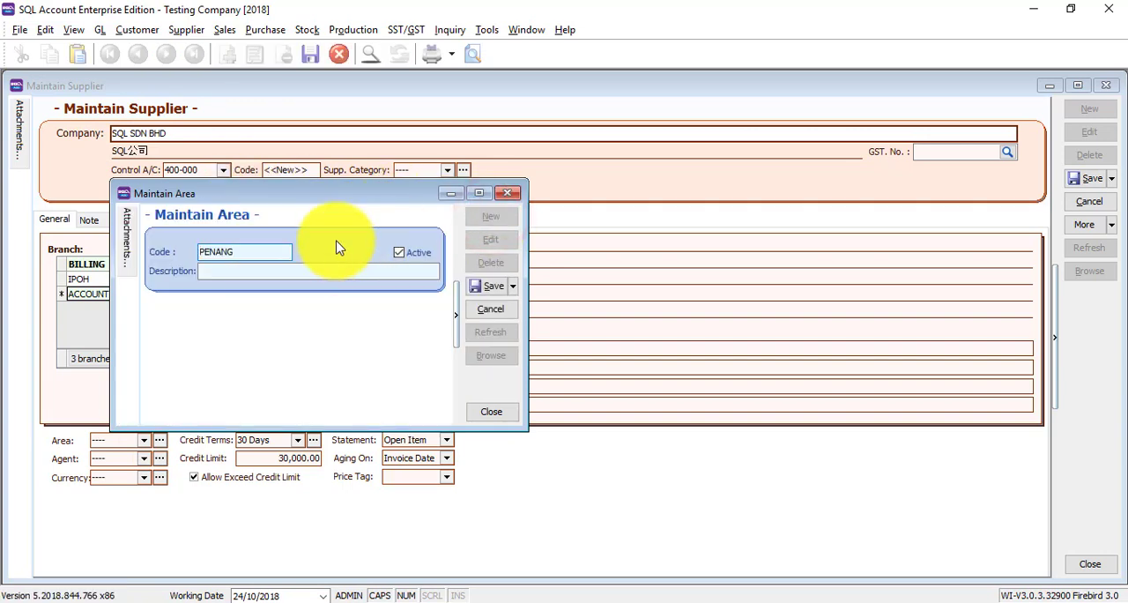
type("PENANG")
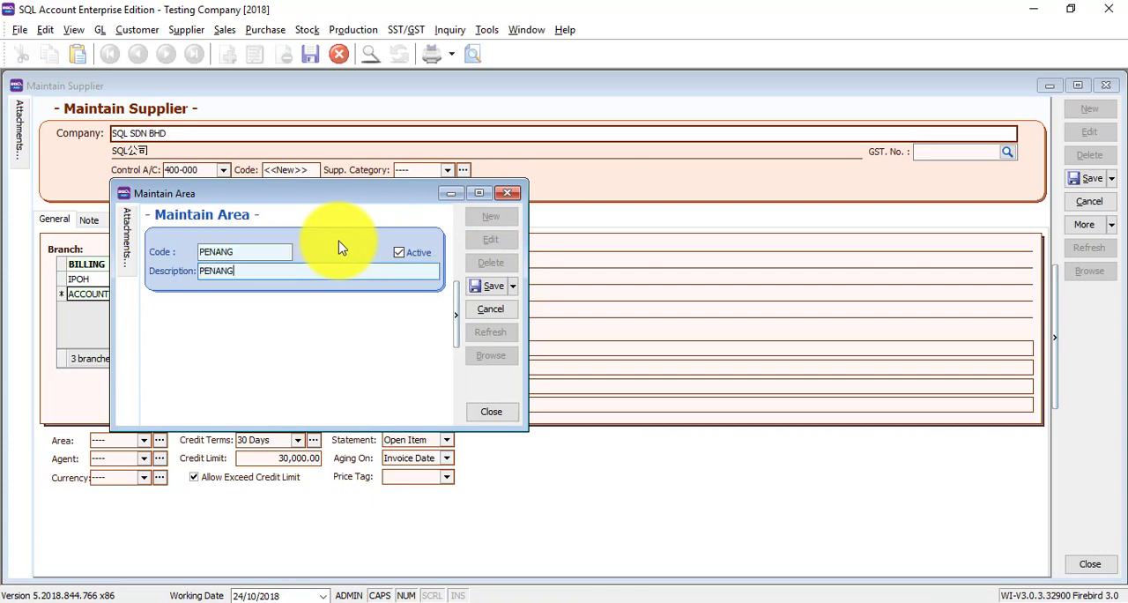
left_click(244, 252)
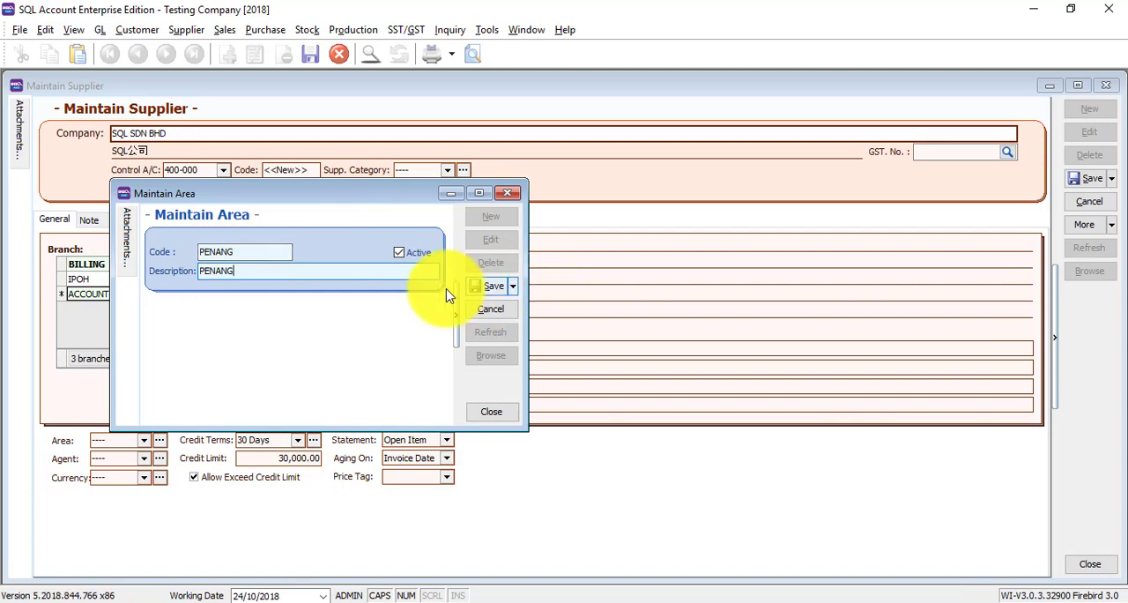
left_click(489, 286)
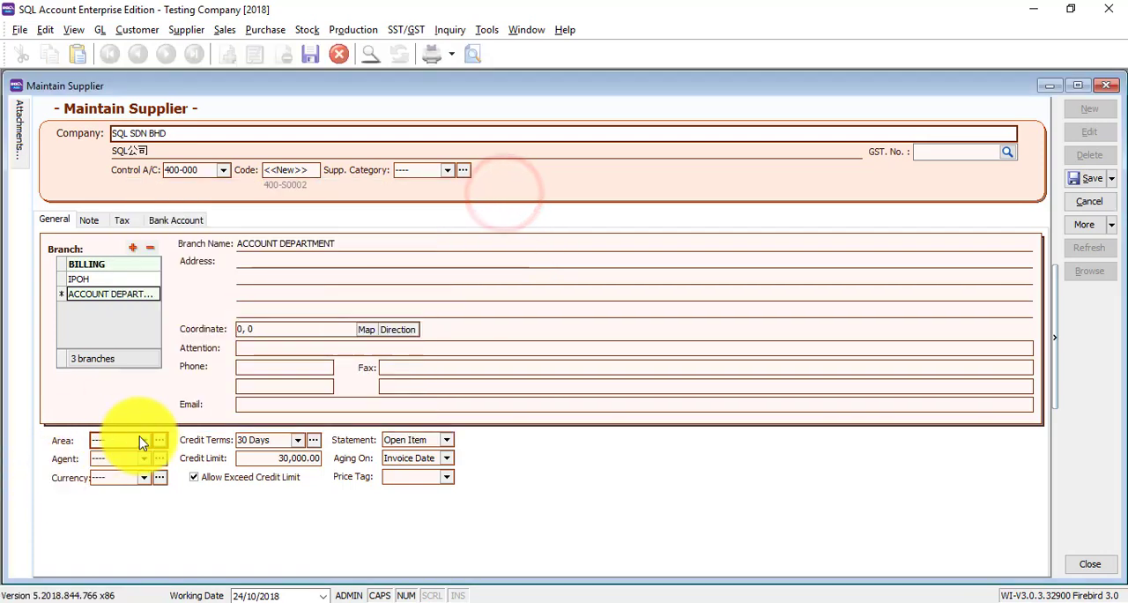
- Attach Bank In Slip.jpg from the Attachments panel, then hide the panel
left_click(143, 439)
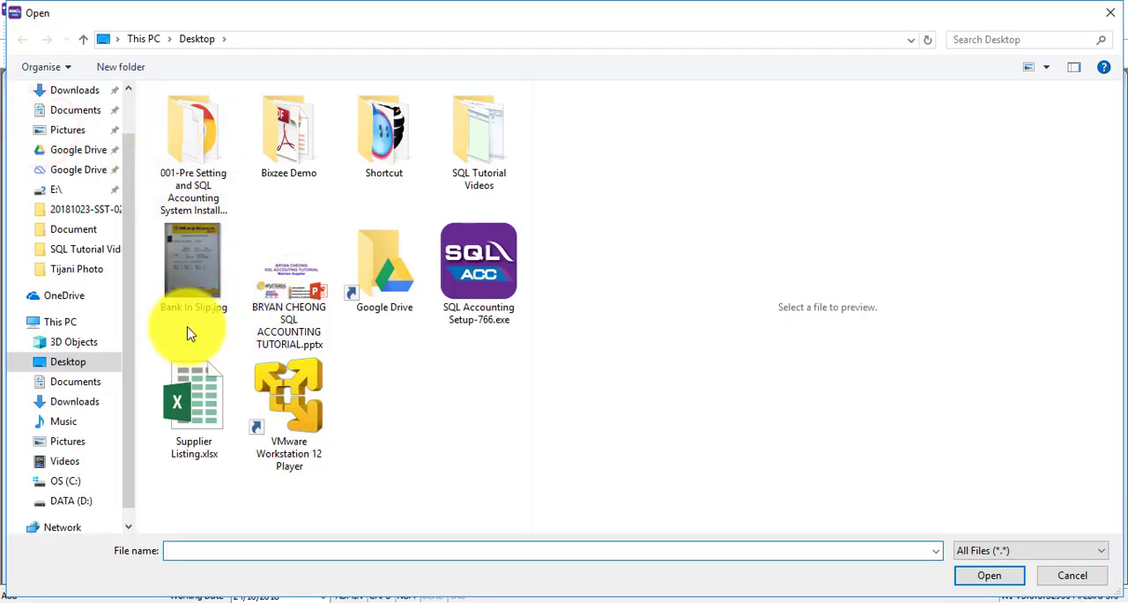
left_click(993, 576)
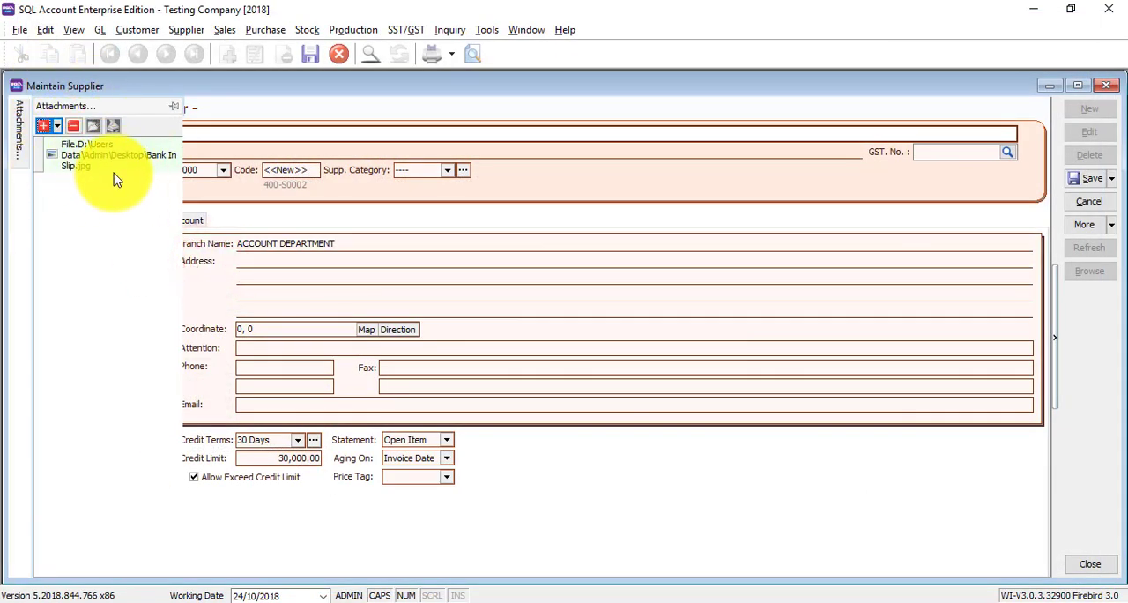
mouse_move(171, 193)
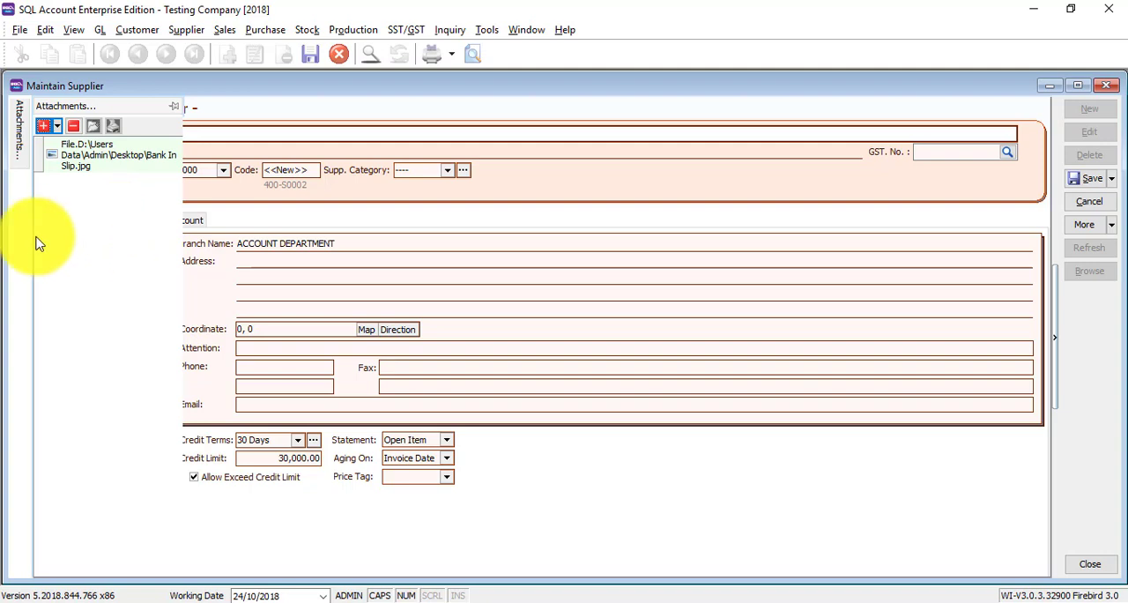
left_click(105, 159)
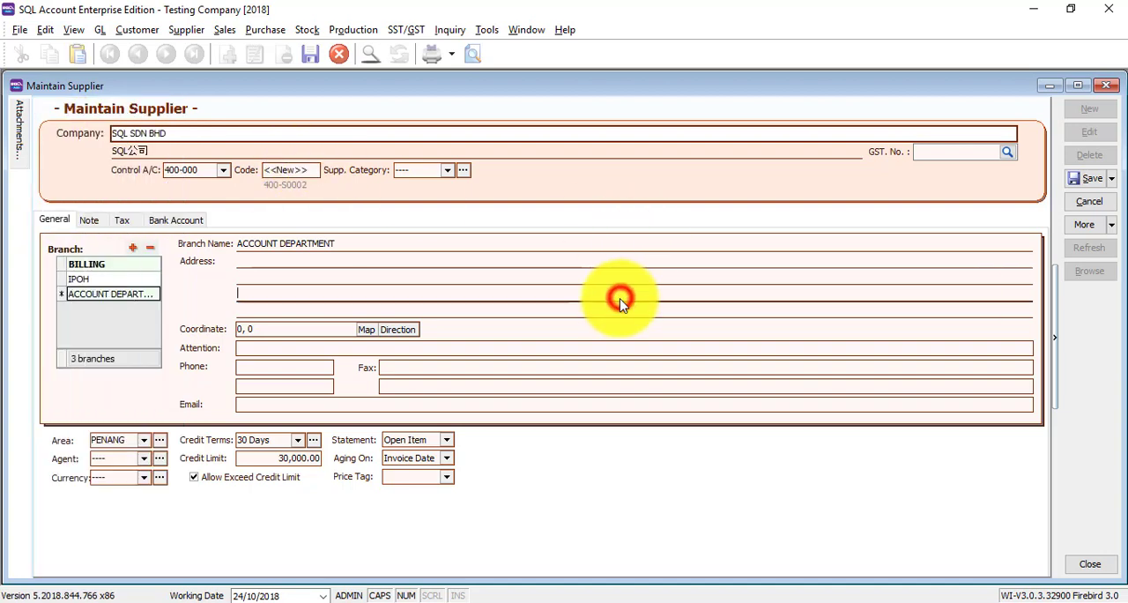
left_click(88, 220)
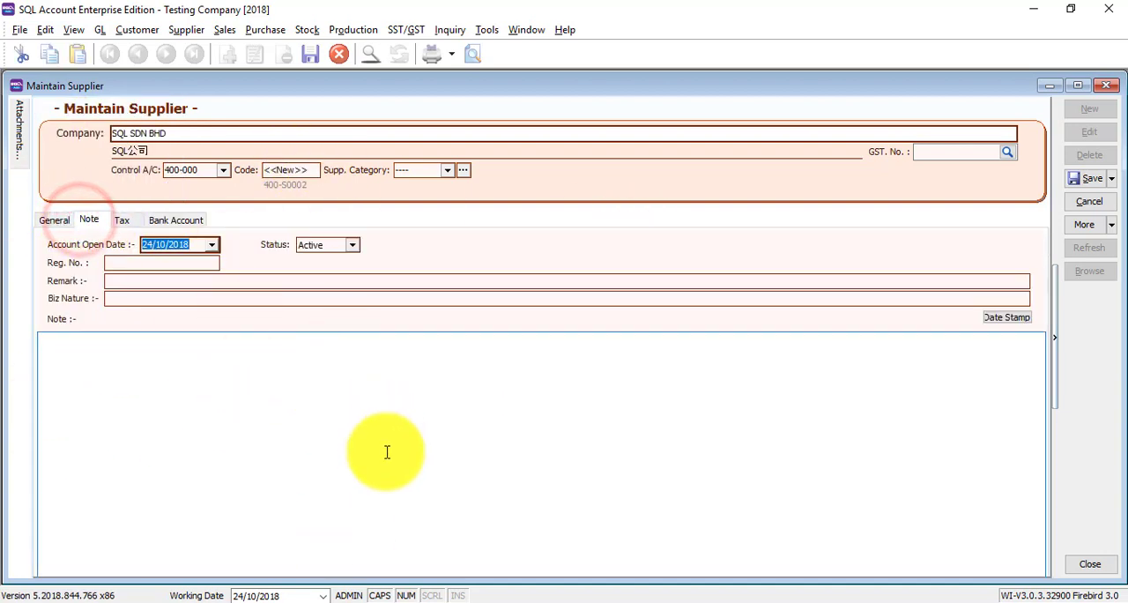
left_click(121, 220)
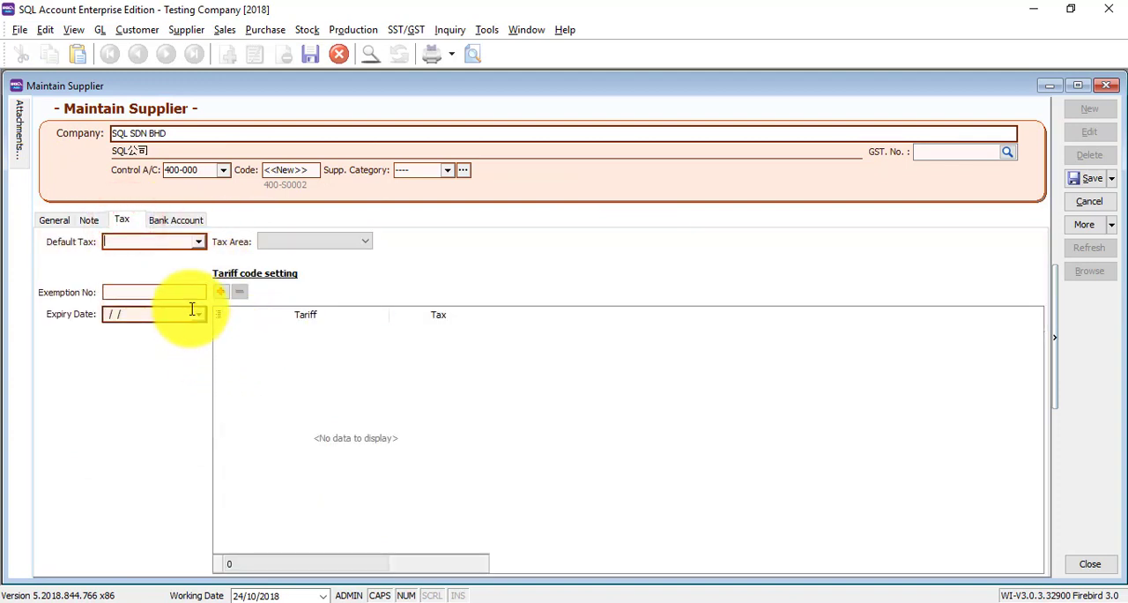
mouse_move(212, 282)
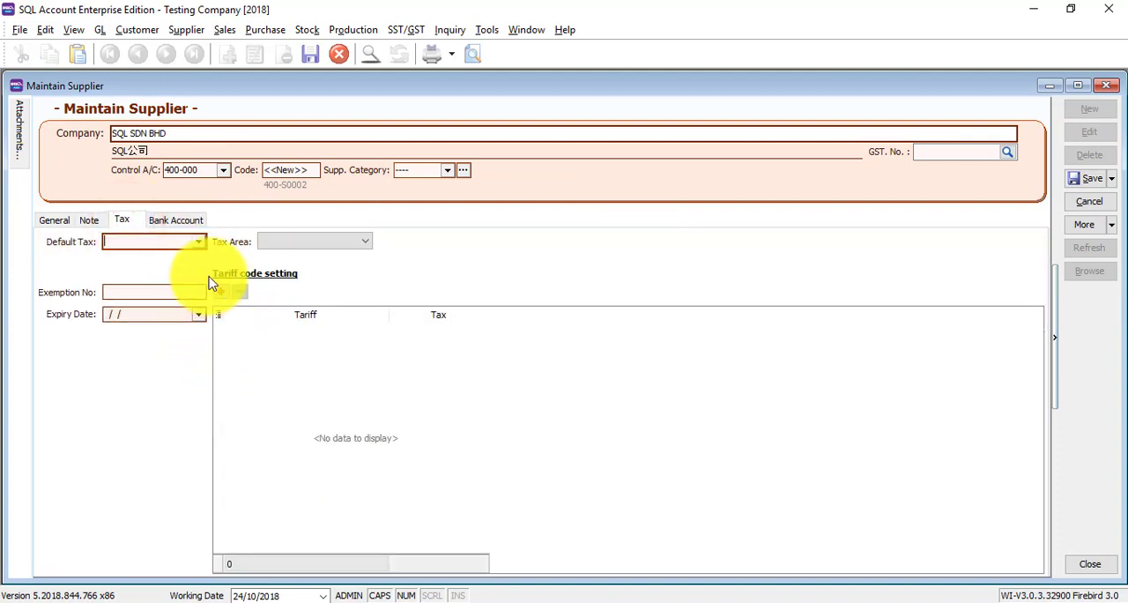
left_click(197, 242)
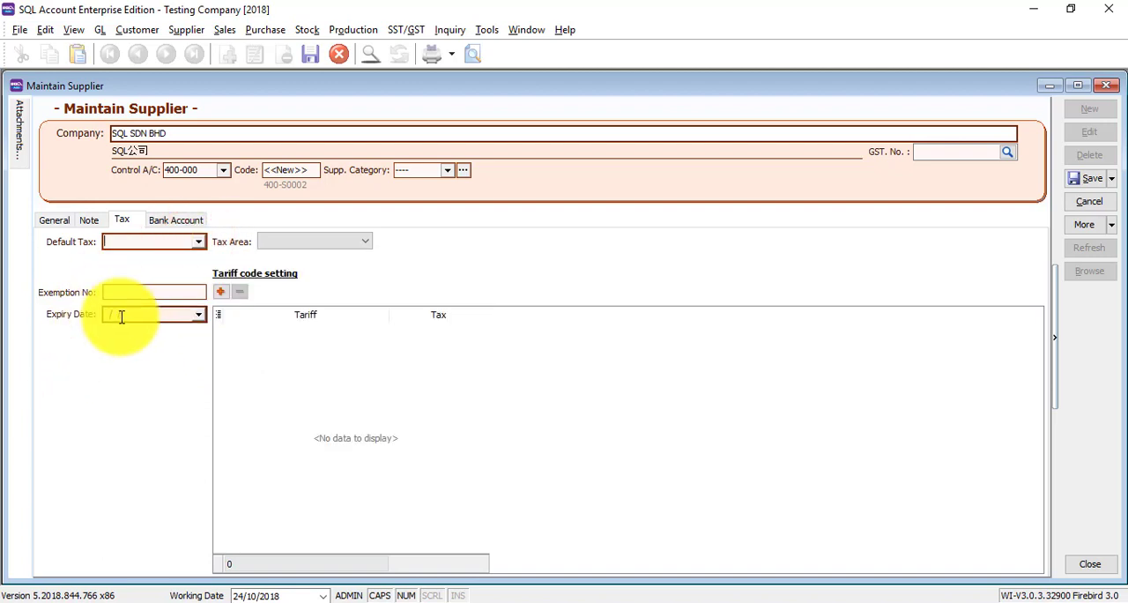
left_click(176, 219)
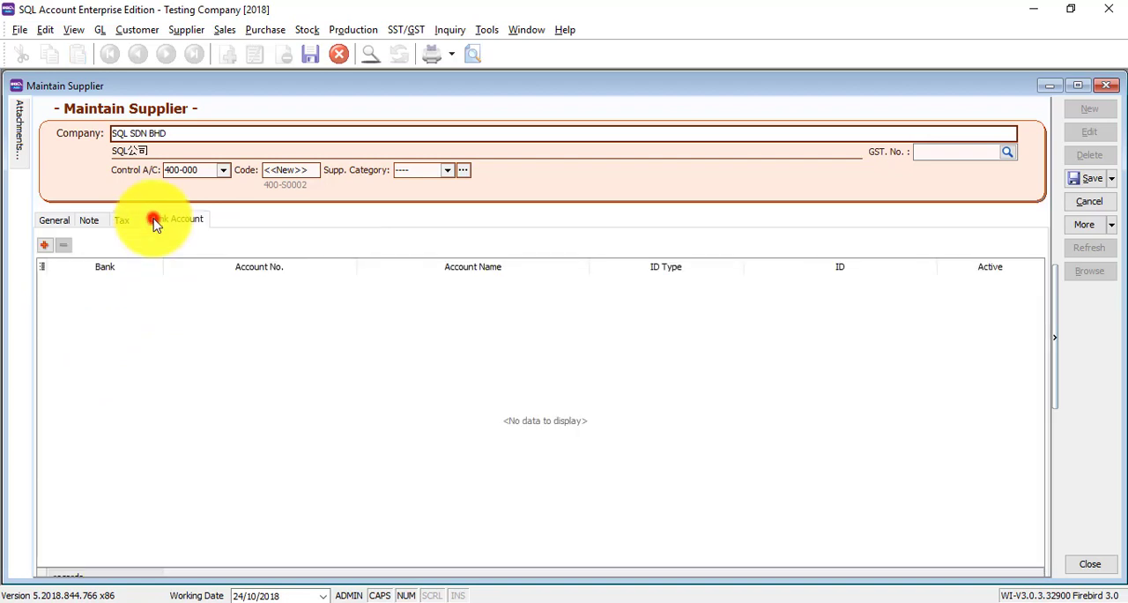
left_click(176, 219)
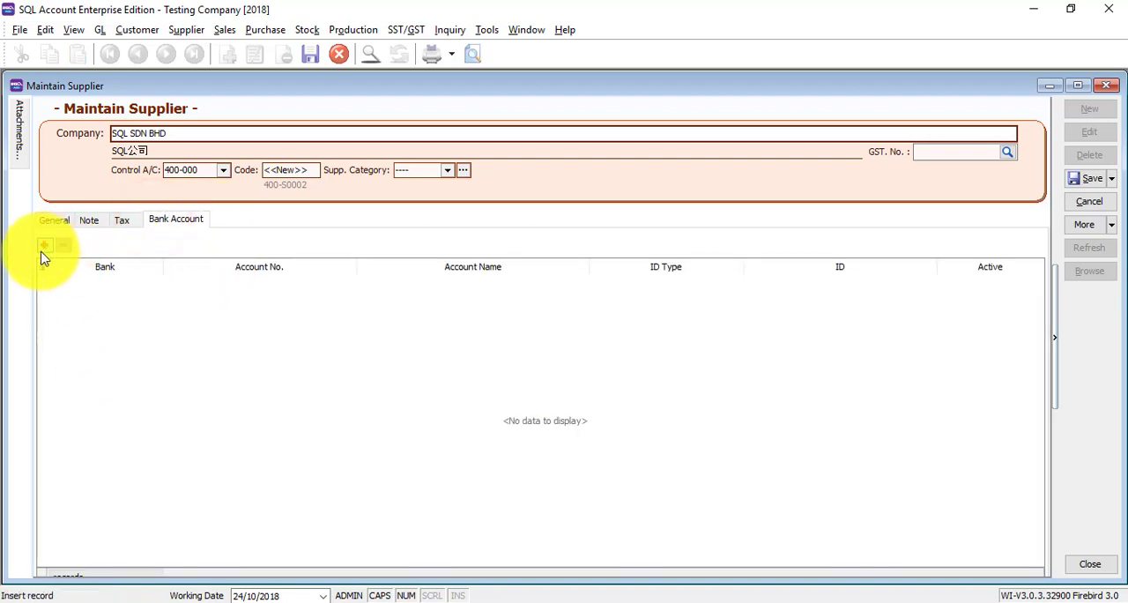
left_click(43, 245)
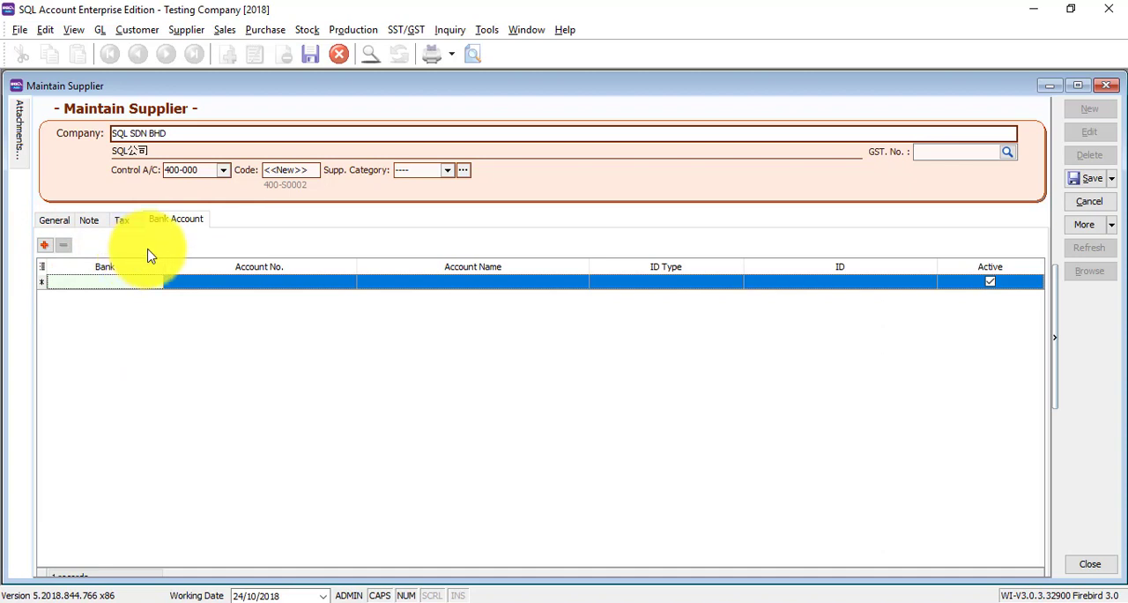
left_click(54, 220)
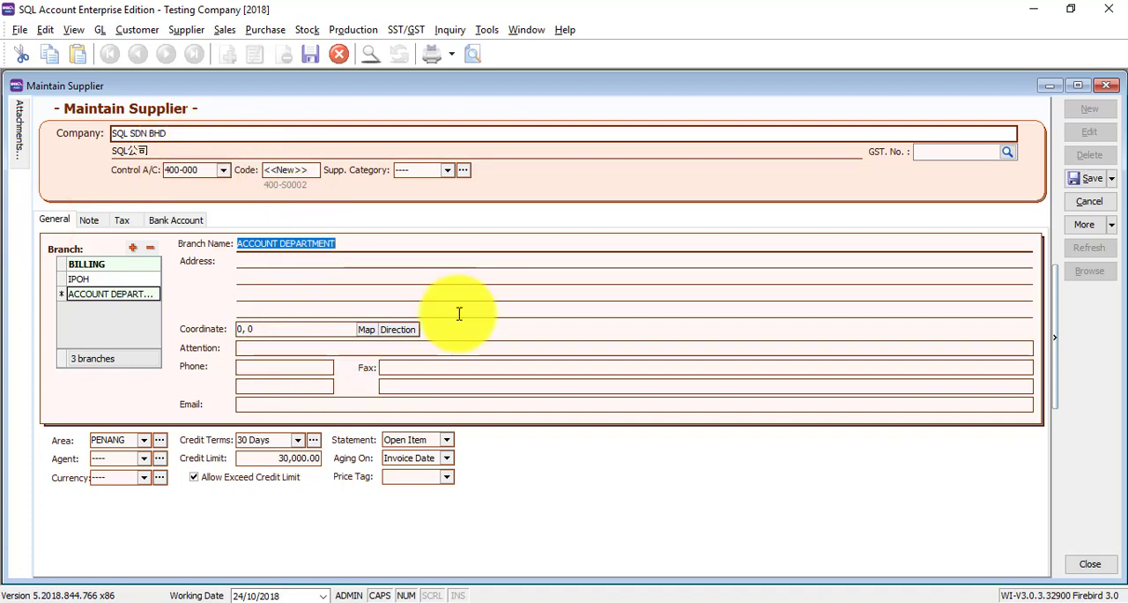
- Save supplier SQL SDN BHD so it is assigned code 400-S0002
left_click(1087, 176)
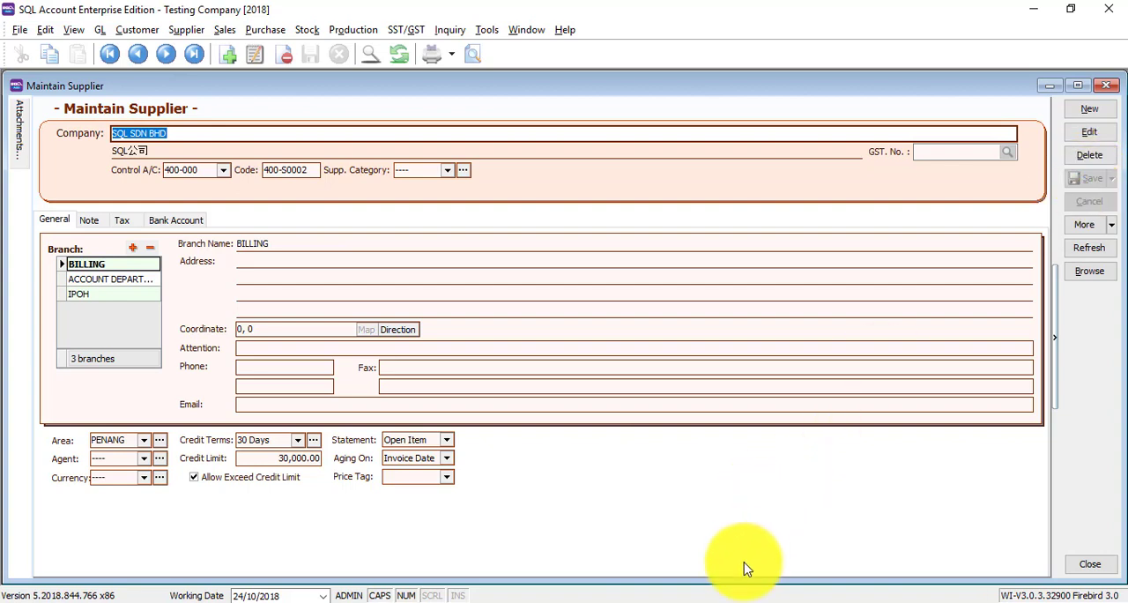
mouse_move(721, 474)
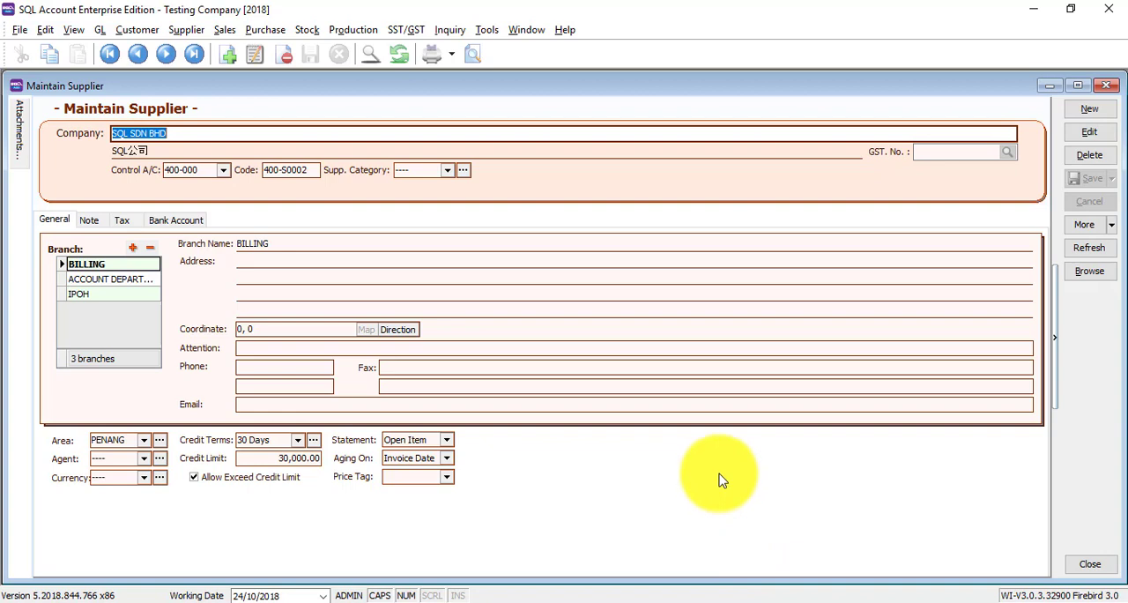
mouse_move(710, 476)
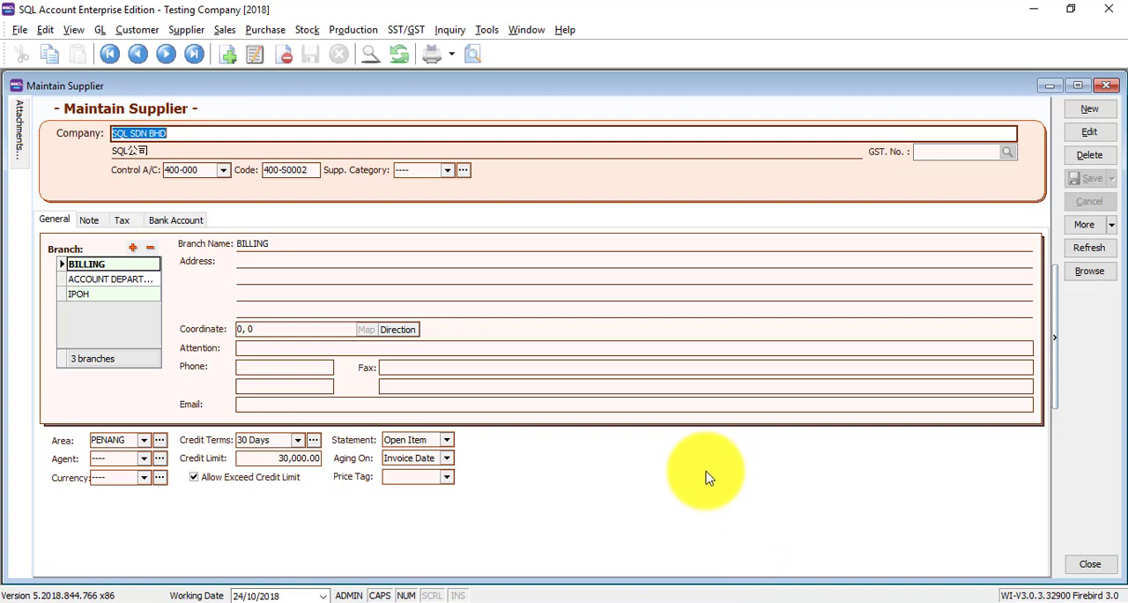
mouse_move(612, 584)
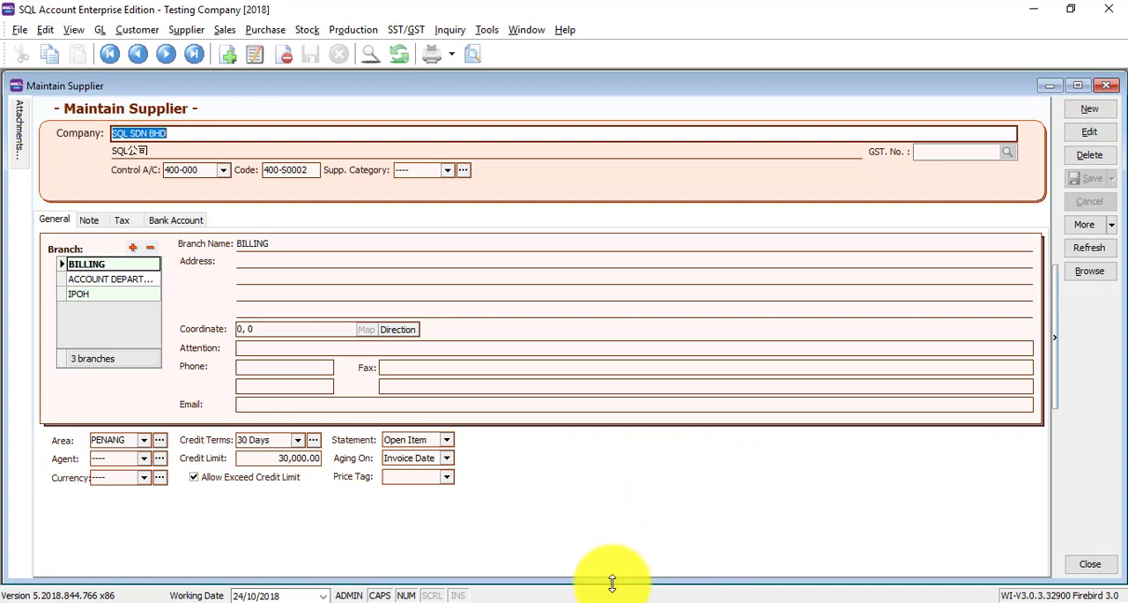